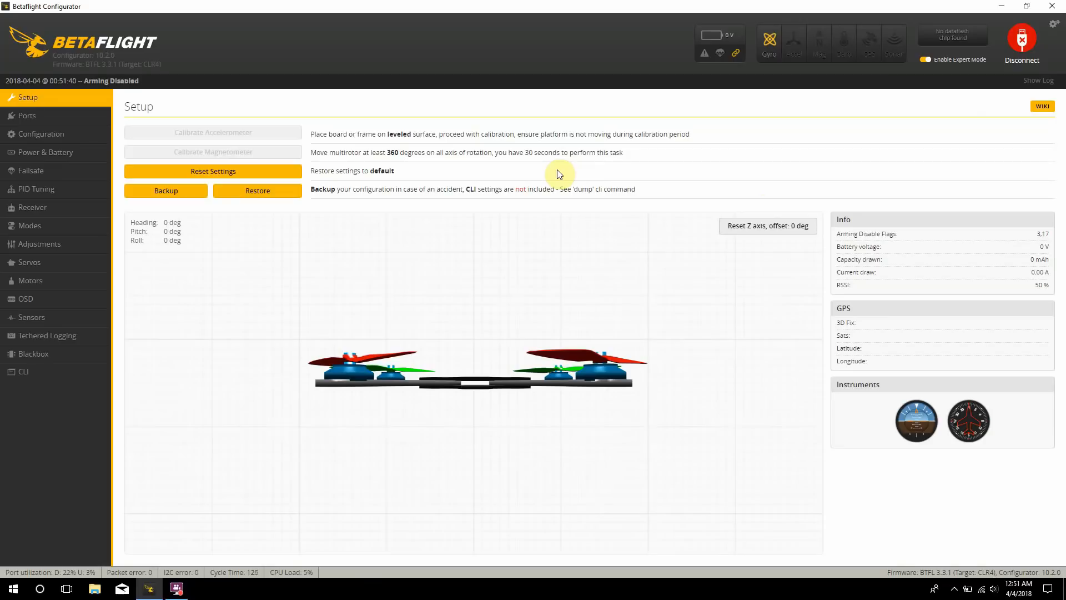
{"action": "mouse_move", "coordinate": [129, 124]}
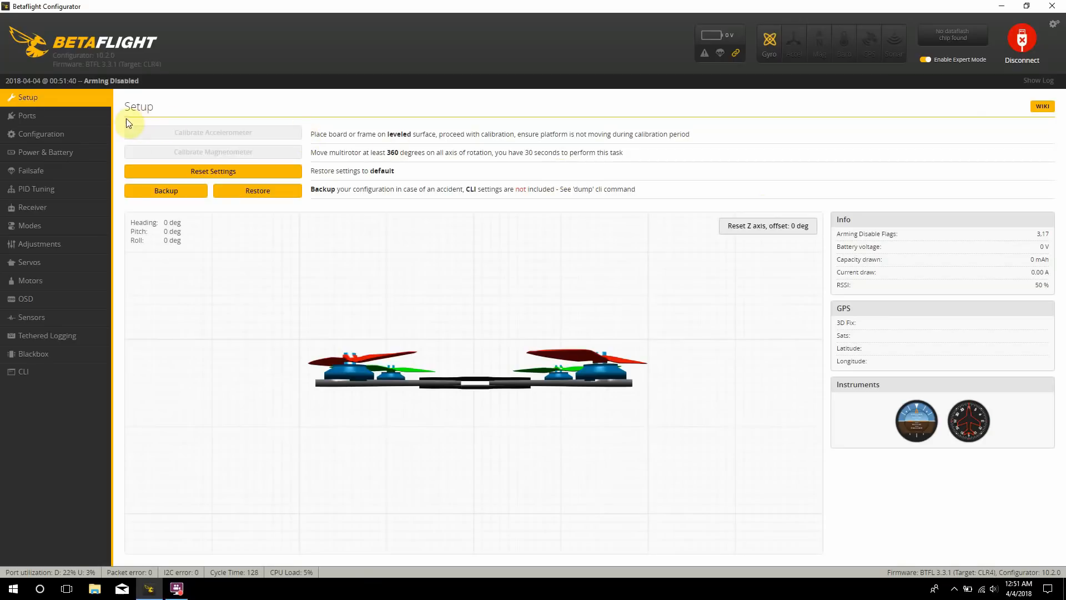
Step: Show the Ports table and confirm Serial Rx is enabled on UART4
{"action": "left_click", "coordinate": [27, 114]}
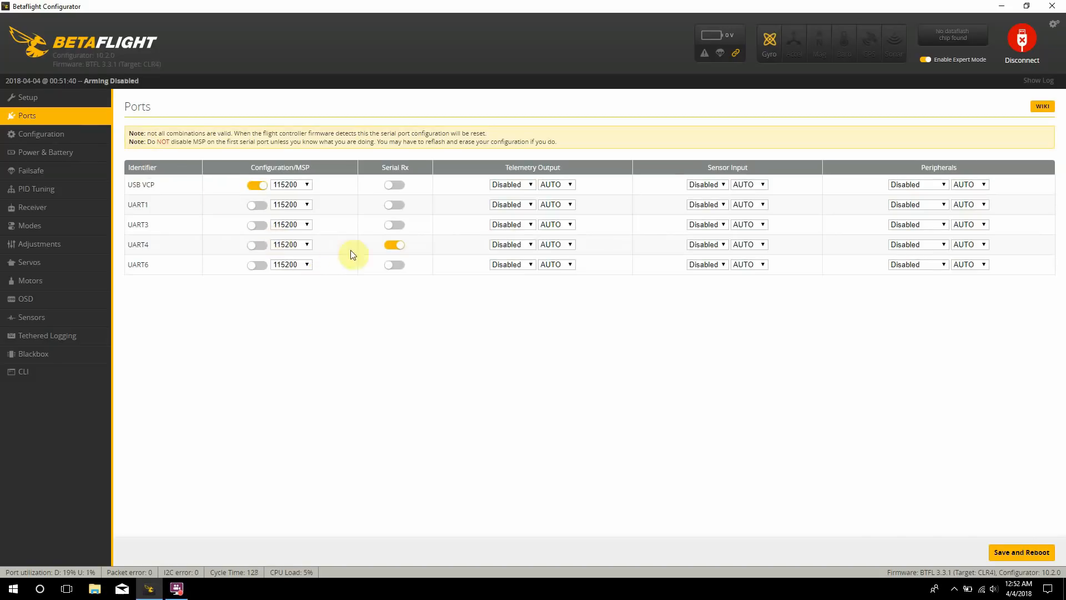
{"action": "left_click", "coordinate": [394, 244]}
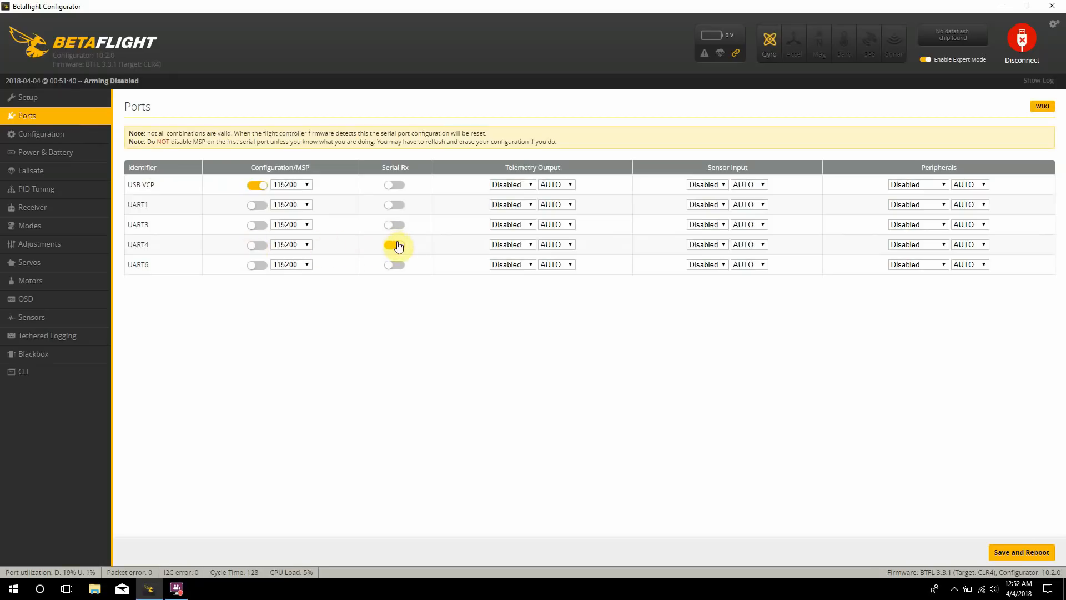
{"action": "left_click", "coordinate": [394, 244]}
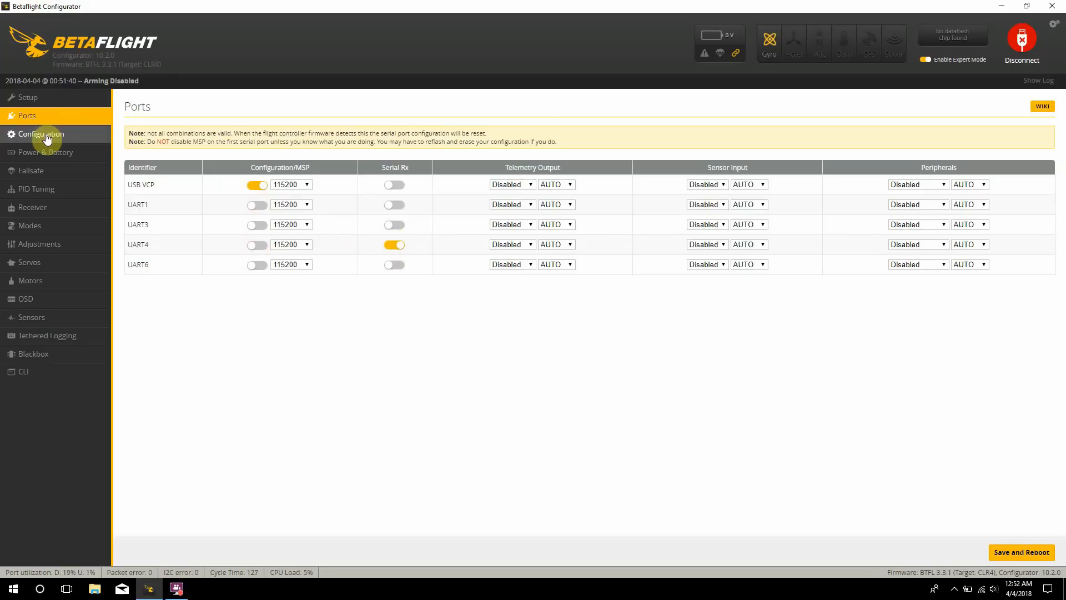
Step: Review the Receiver panel on the Configuration page: serial-based receiver with CRSF provider
{"action": "left_click", "coordinate": [41, 135]}
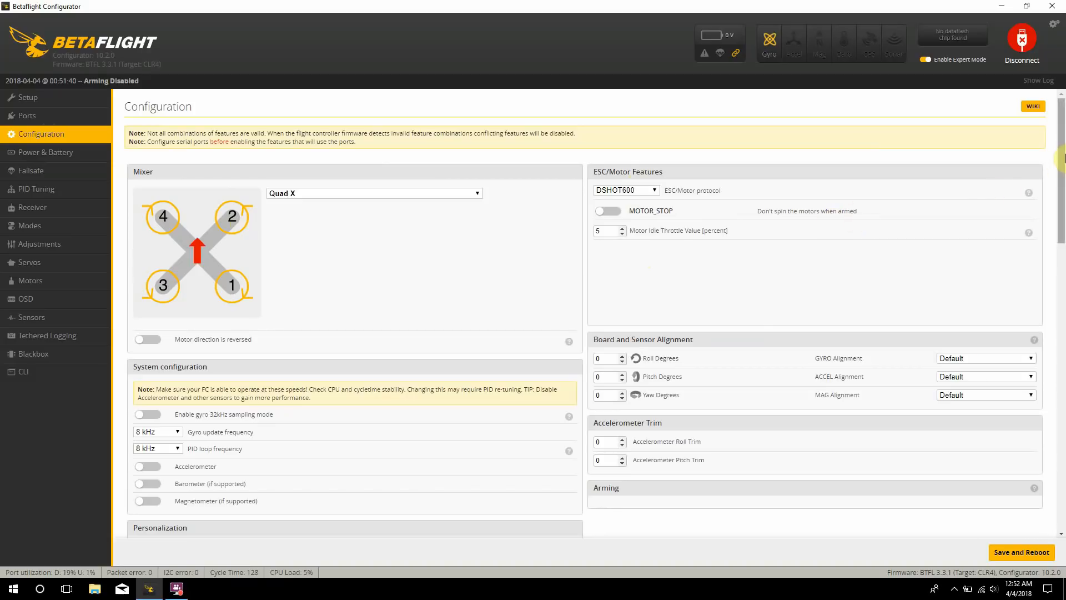
{"action": "scroll", "scroll_direction": "down", "scroll_amount": 3}
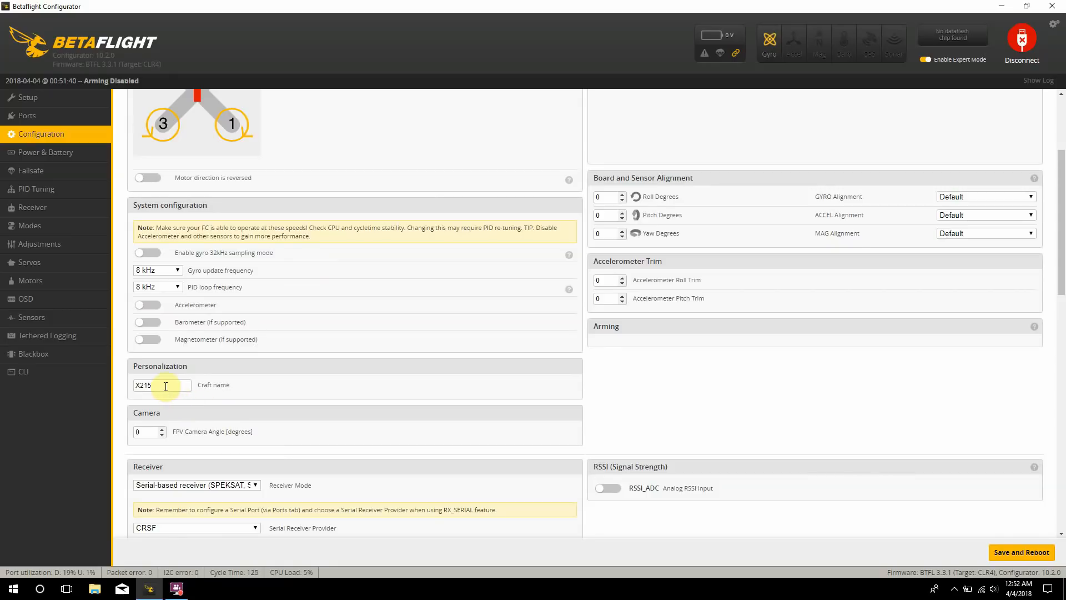
{"action": "mouse_move", "coordinate": [904, 143]}
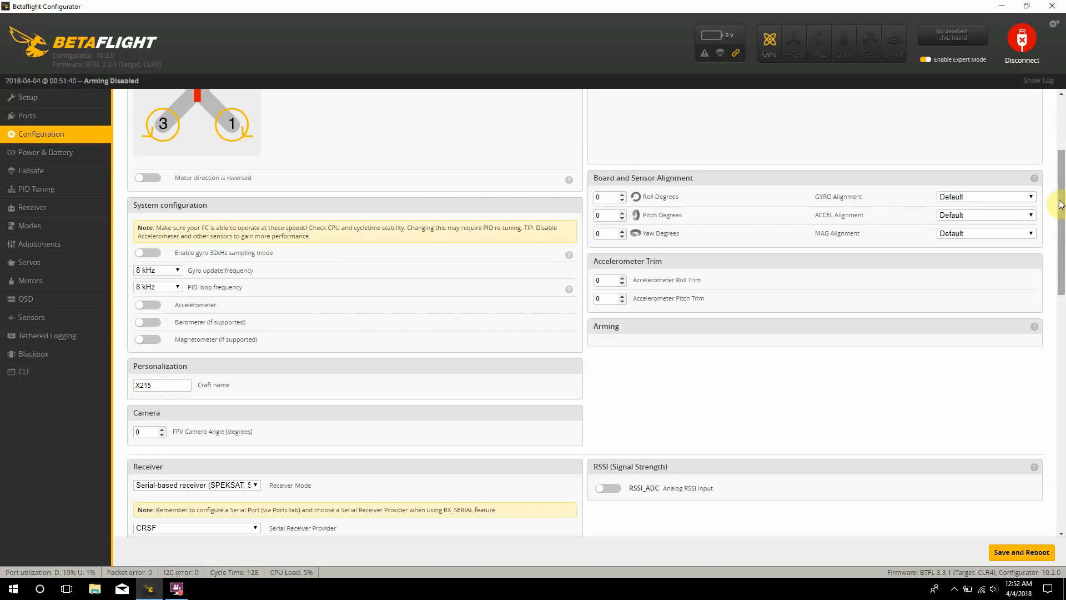
{"action": "scroll", "scroll_direction": "down", "scroll_amount": 3}
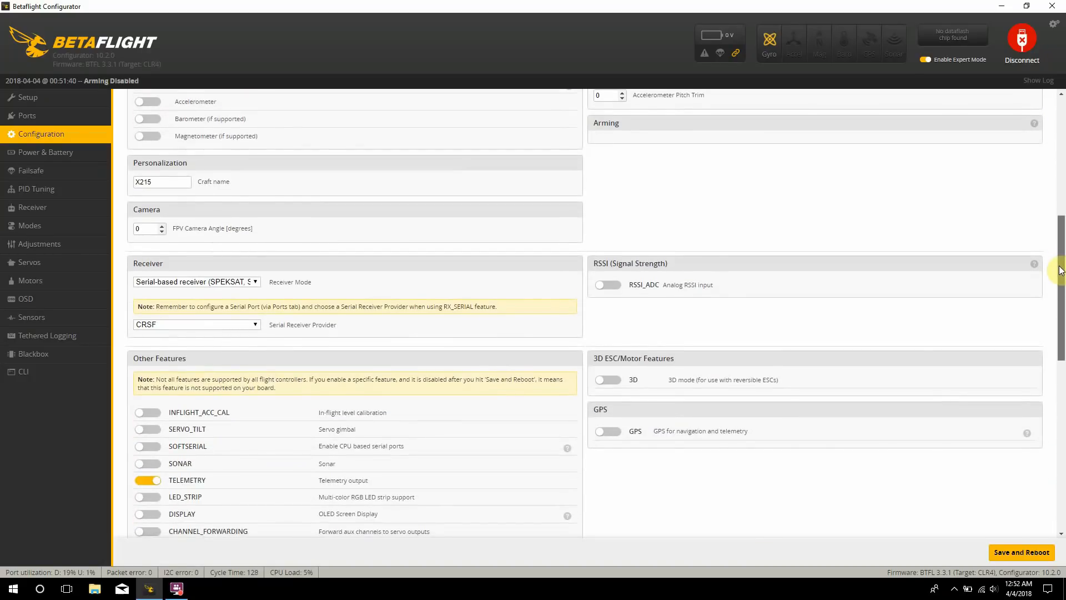
{"action": "scroll", "scroll_direction": "down", "scroll_amount": 3}
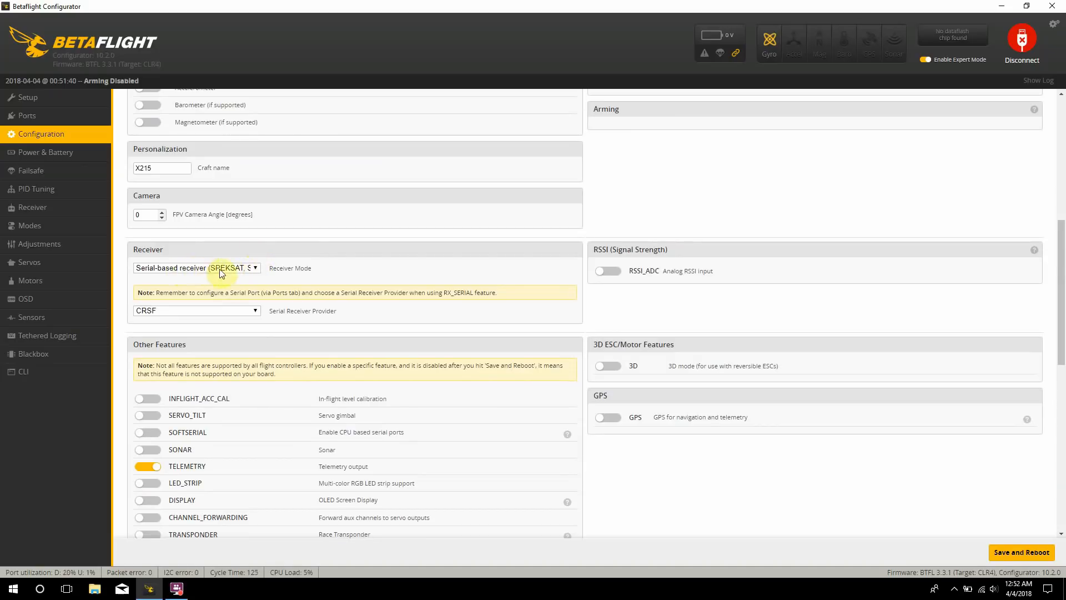
{"action": "mouse_move", "coordinate": [196, 325]}
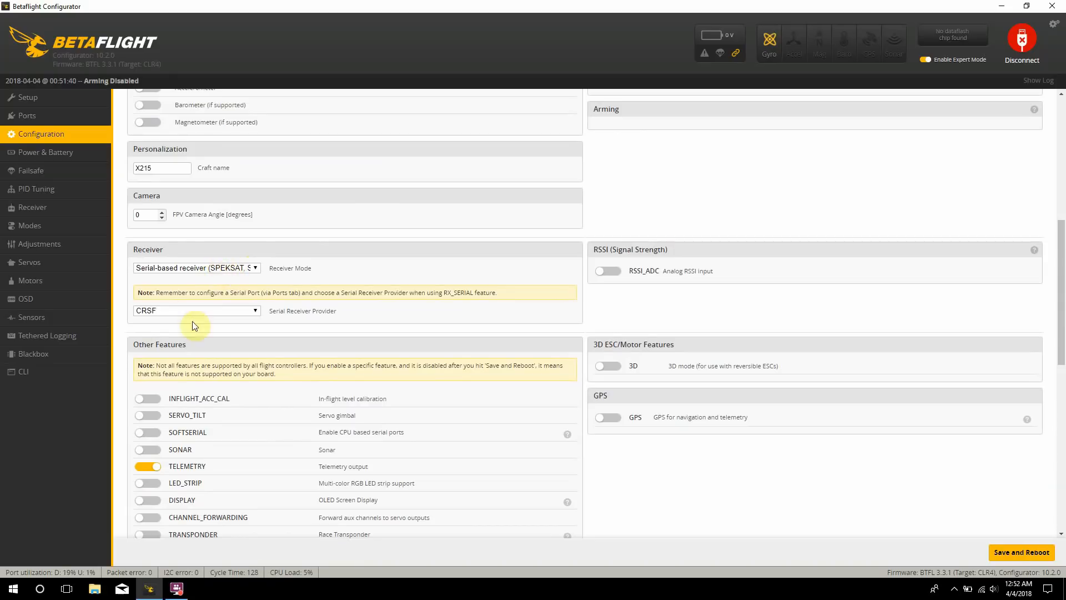
{"action": "mouse_move", "coordinate": [183, 313]}
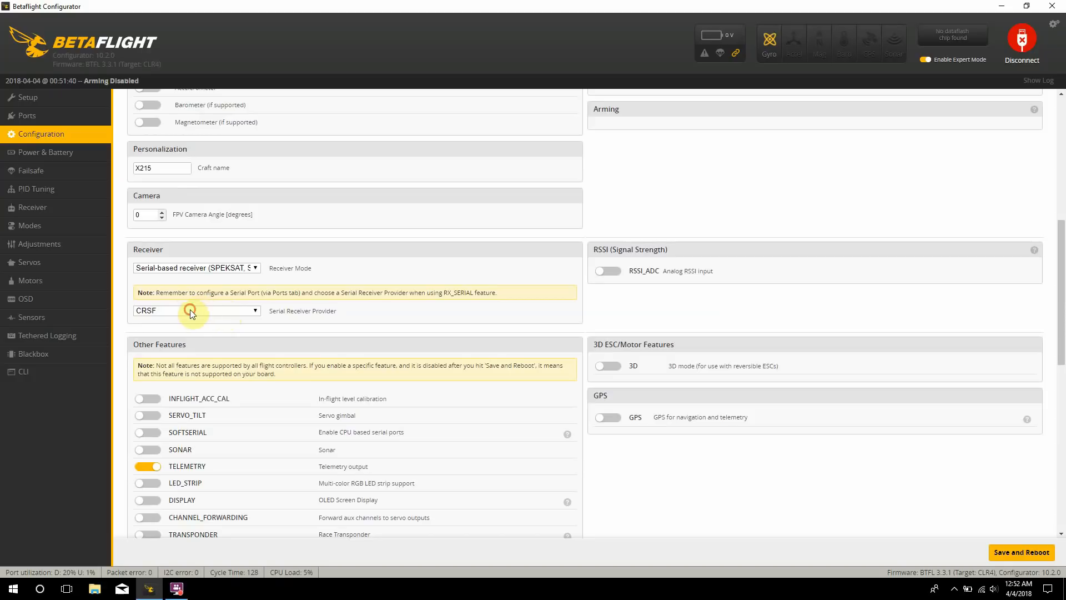
{"action": "left_click", "coordinate": [196, 311]}
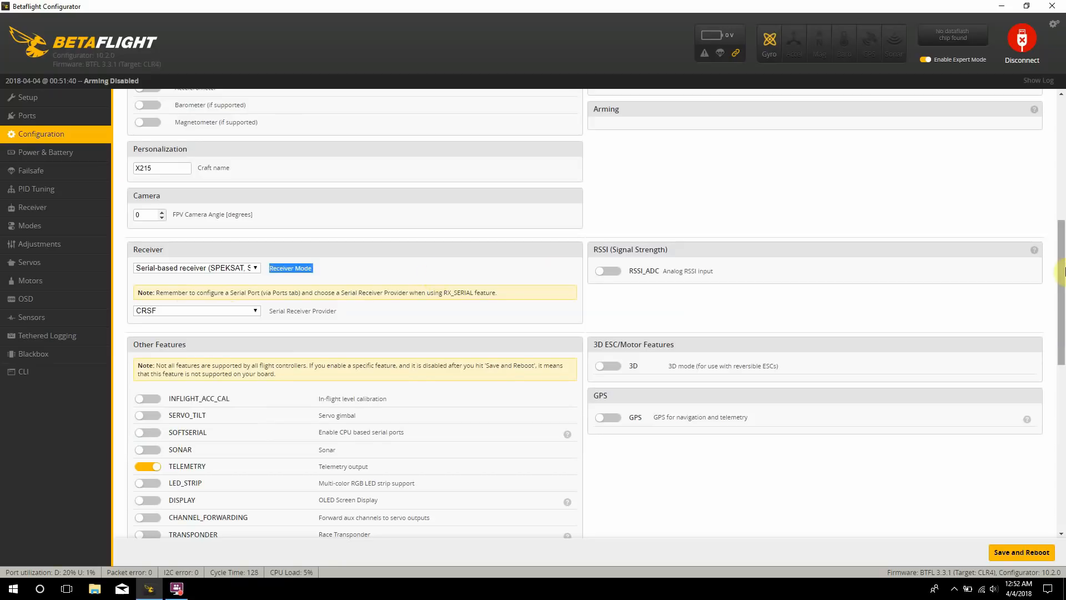
Step: Switch off DYNAMIC_FILTER in Other Features, leaving Airmode, OSD and Anti-Gravity on
{"action": "scroll", "scroll_direction": "down", "scroll_amount": 3}
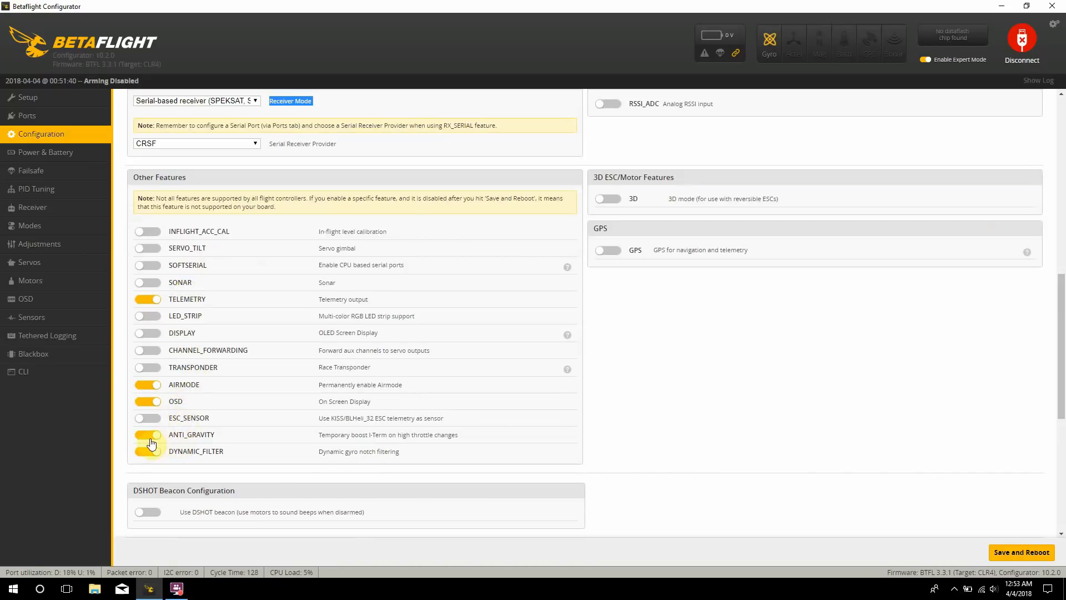
{"action": "left_click", "coordinate": [148, 451]}
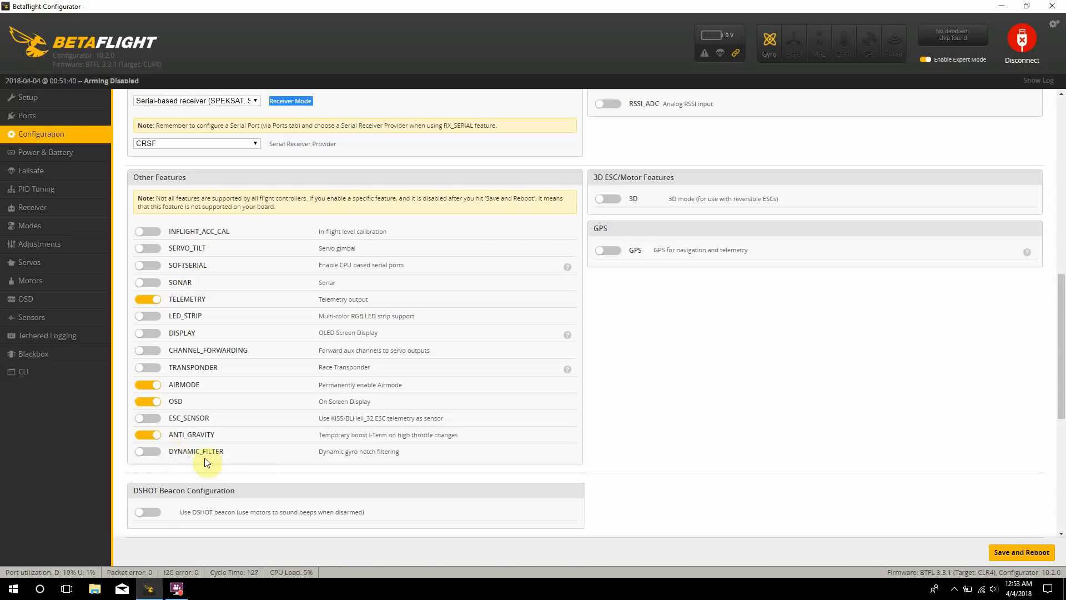
{"action": "mouse_move", "coordinate": [821, 320]}
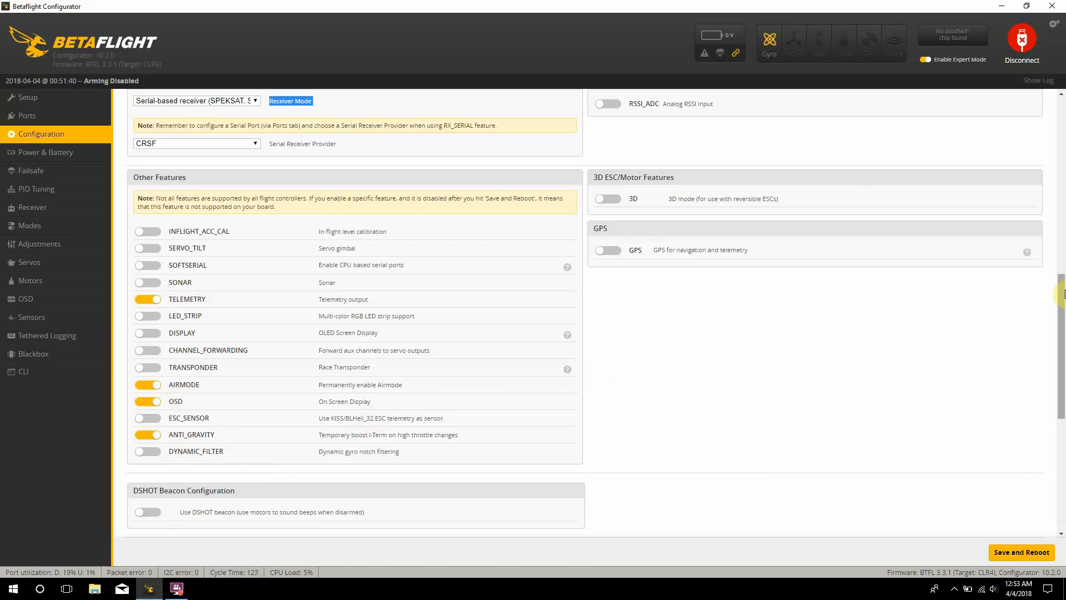
{"action": "mouse_move", "coordinate": [80, 207]}
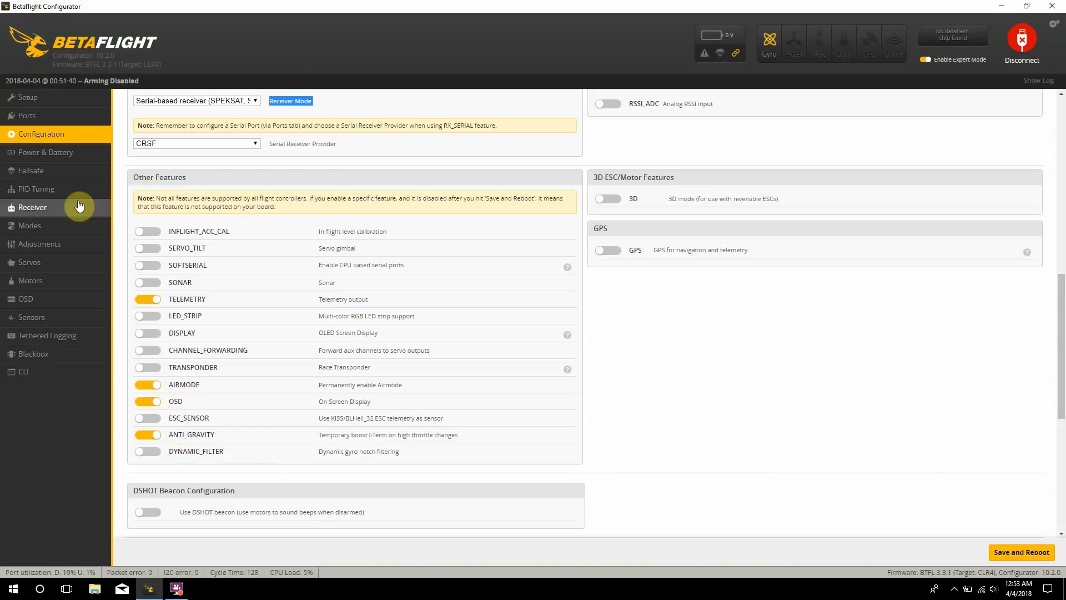
{"action": "mouse_move", "coordinate": [61, 155]}
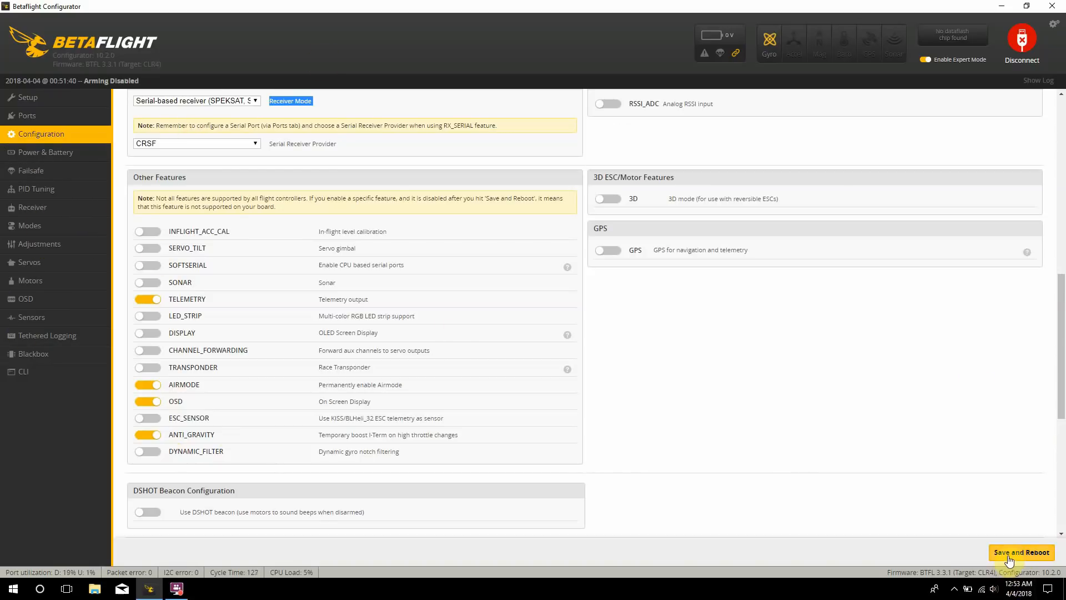
Step: Save and reboot the flight controller, then reconnect after briefly visiting the CLI
{"action": "left_click", "coordinate": [1022, 552]}
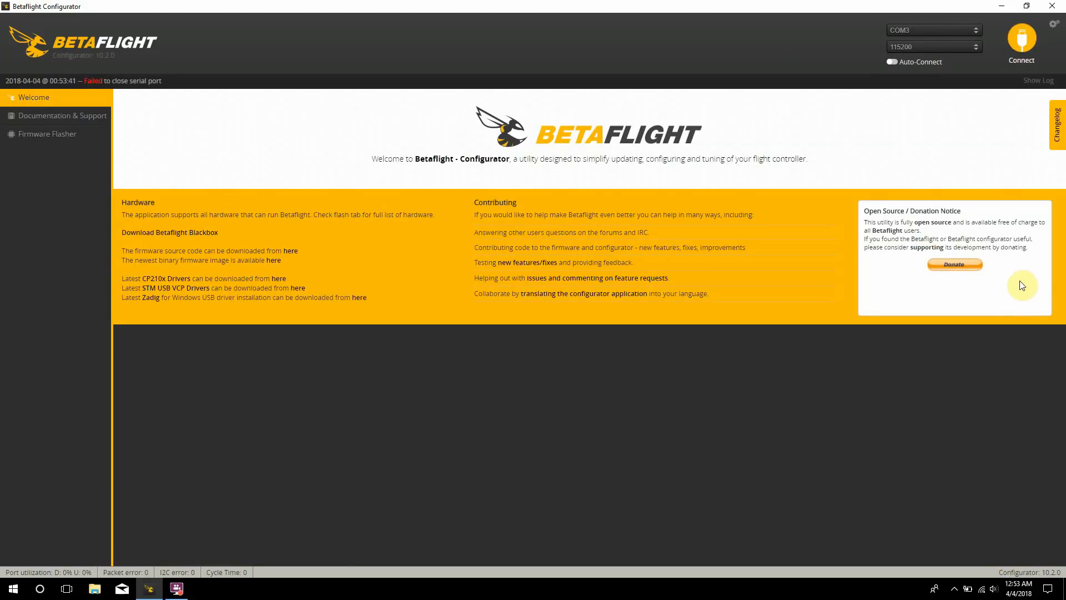
{"action": "left_click", "coordinate": [1020, 41]}
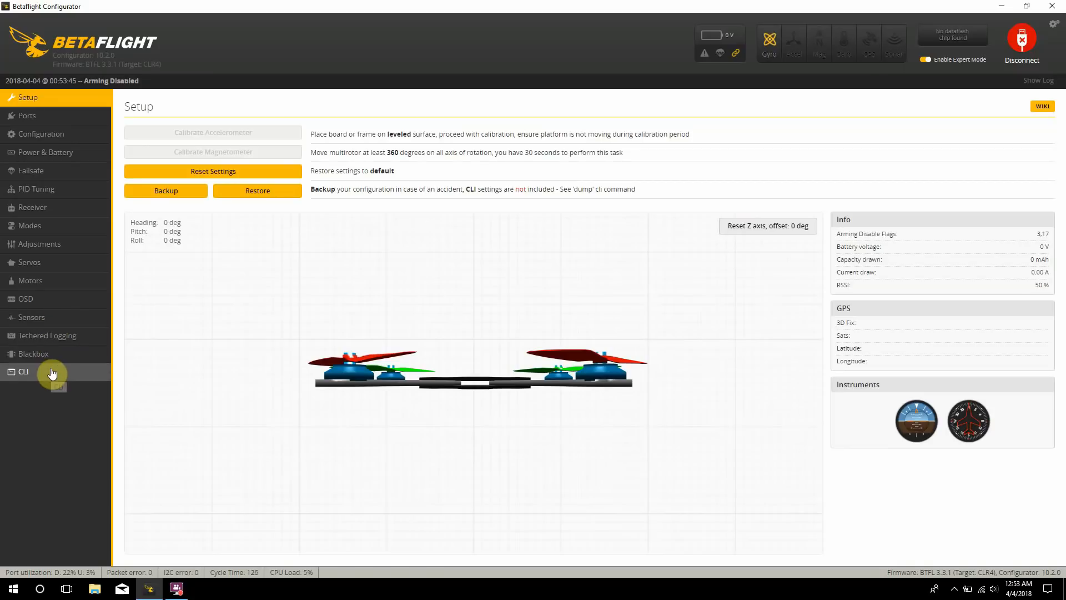
{"action": "left_click", "coordinate": [23, 371]}
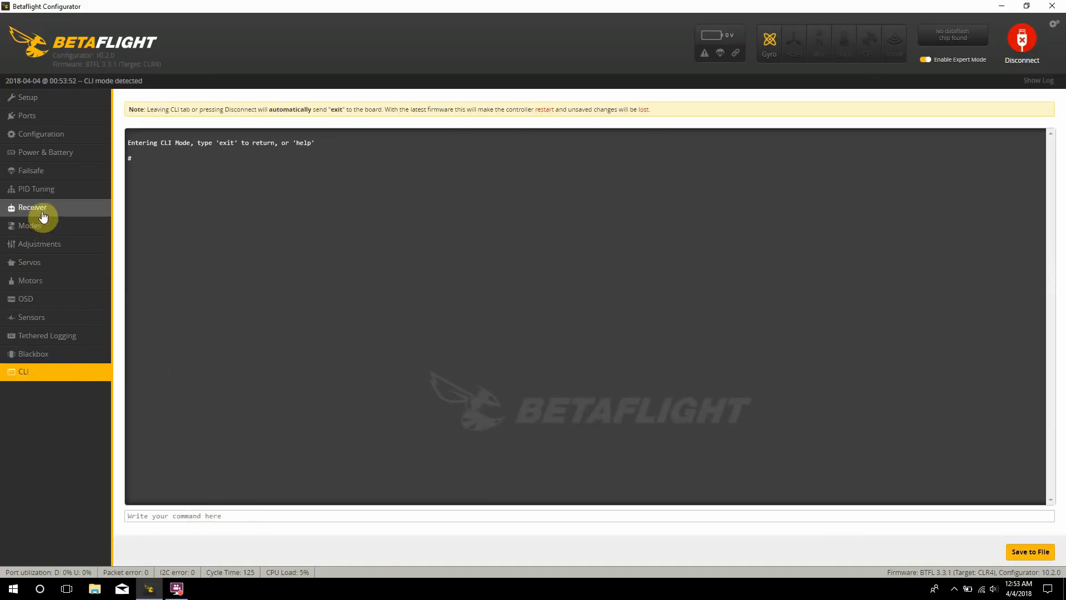
{"action": "left_click", "coordinate": [1020, 40]}
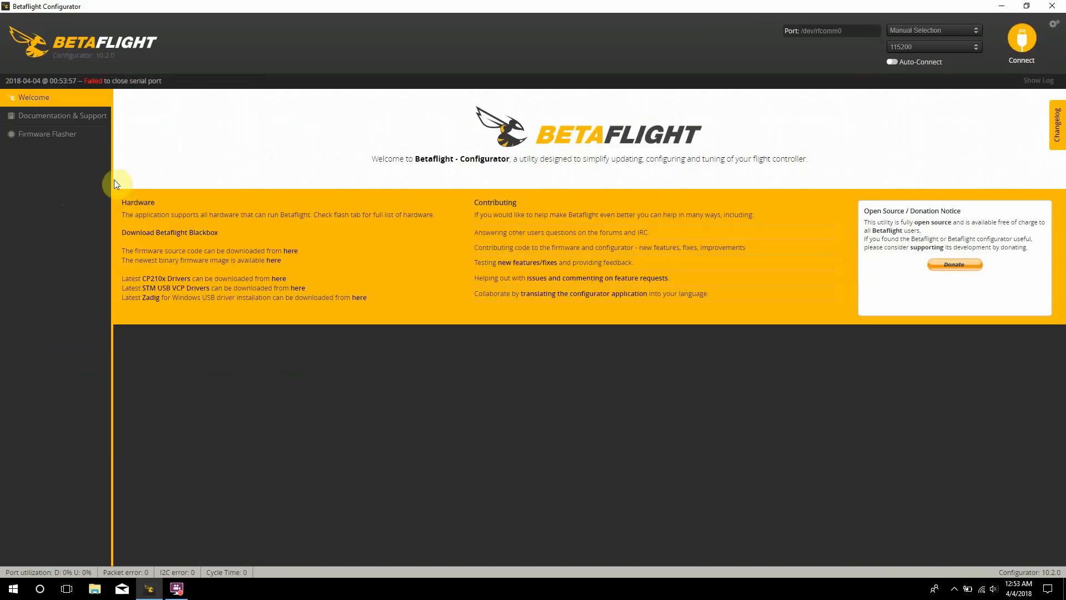
{"action": "left_click", "coordinate": [1021, 41]}
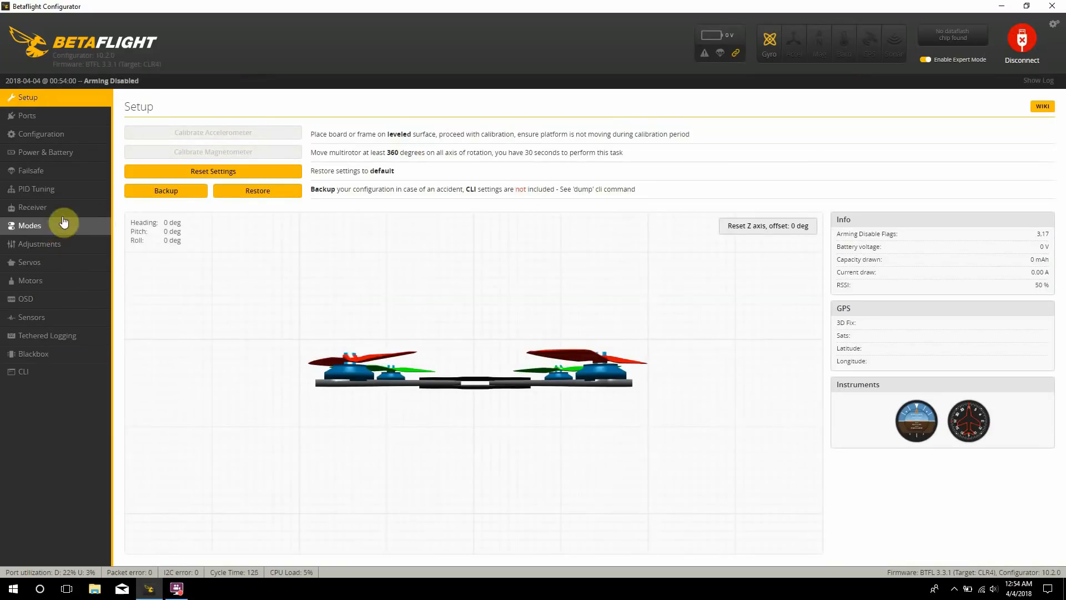
Step: Show PID Tuning's Filter Settings with the PT1 D-term lowpass and 100 Hz cutoffs
{"action": "left_click", "coordinate": [36, 189]}
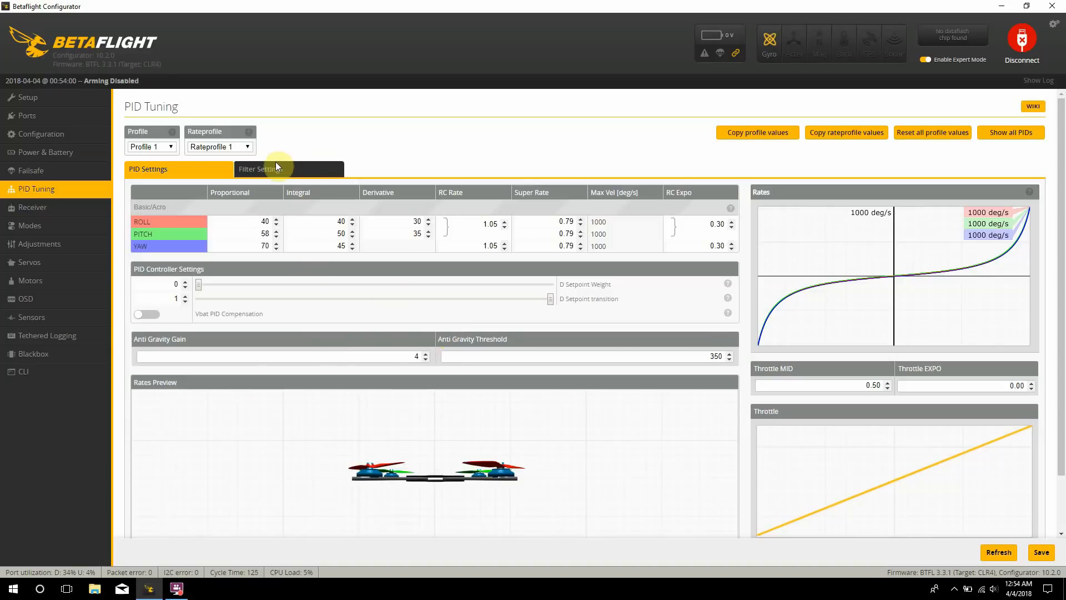
{"action": "left_click", "coordinate": [260, 169]}
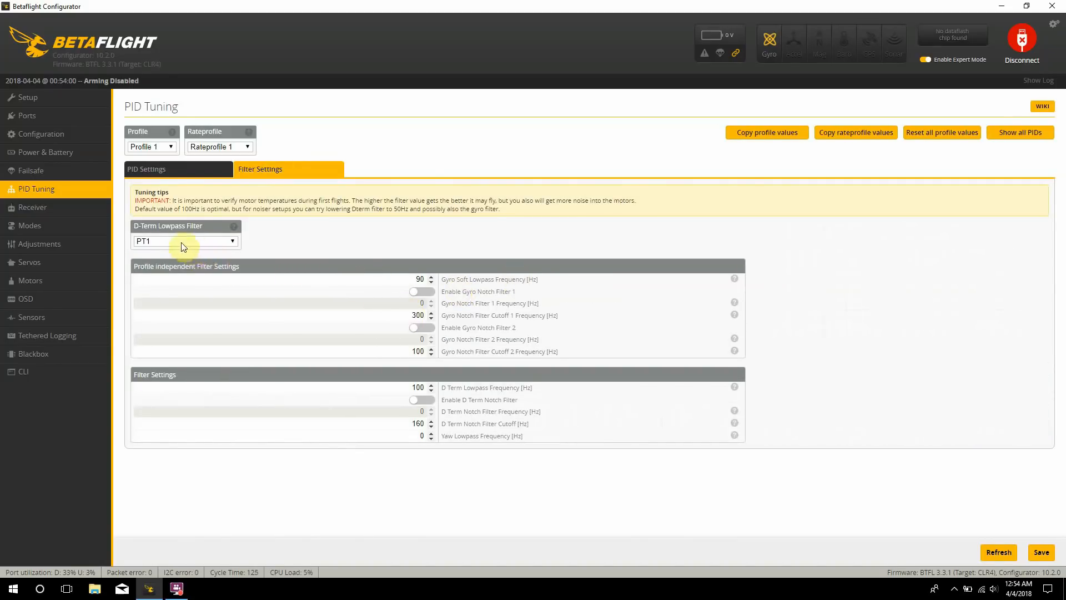
{"action": "mouse_move", "coordinate": [276, 255]}
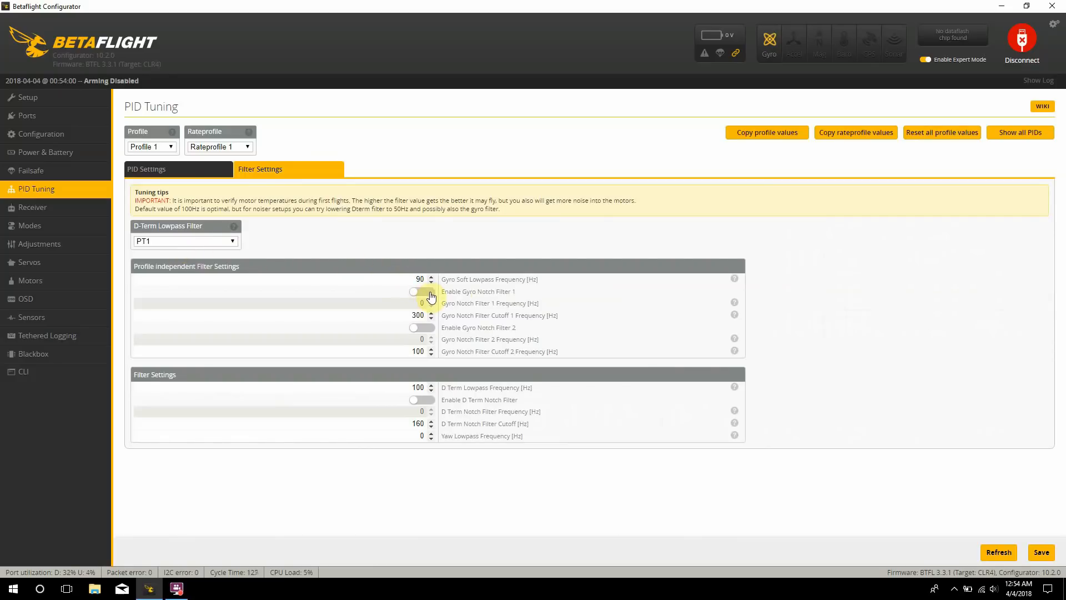
{"action": "mouse_move", "coordinate": [416, 407]}
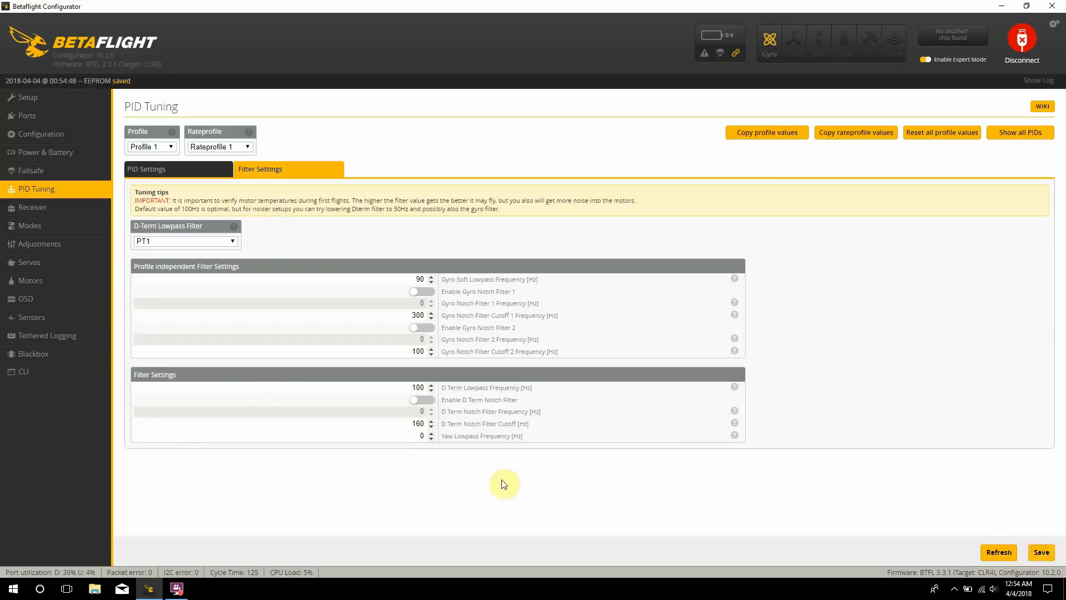
Step: Query the stage2 filter value and range in the CLI with 'get stage2'
{"action": "left_click", "coordinate": [24, 370]}
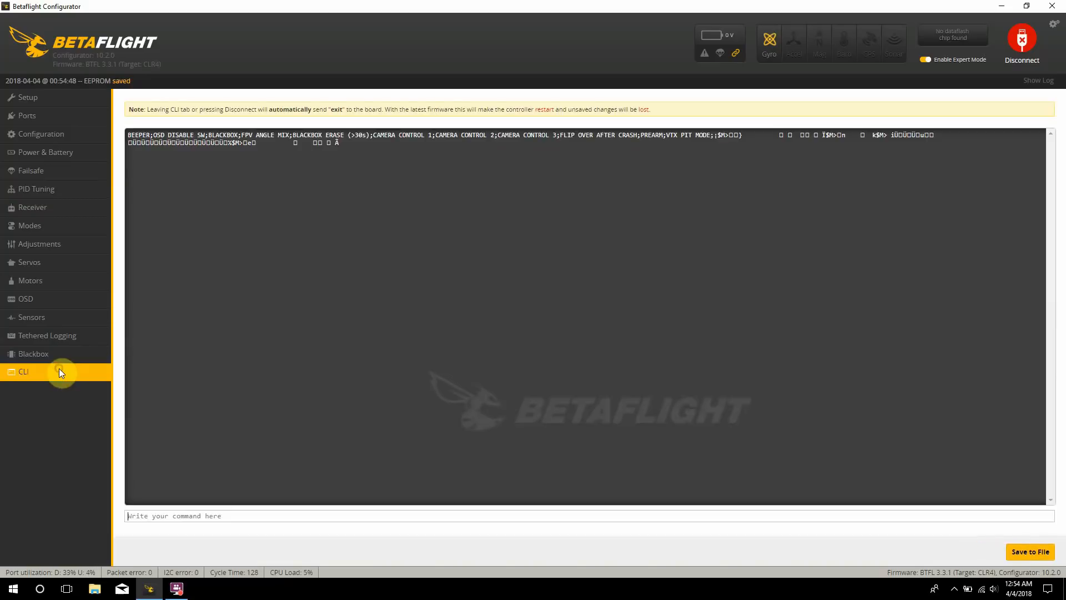
{"action": "left_click", "coordinate": [23, 371]}
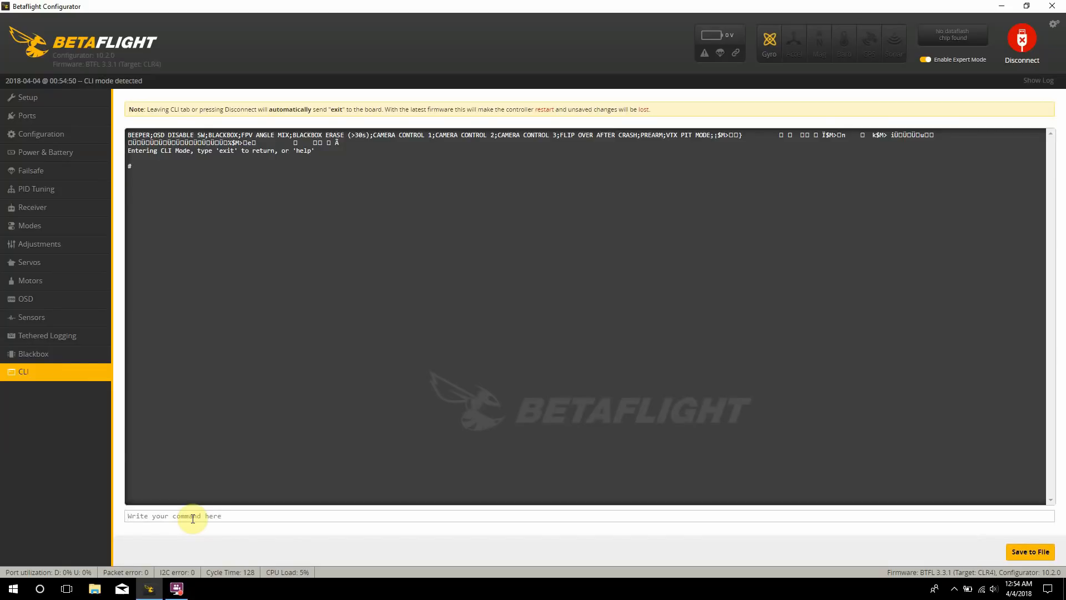
{"action": "type", "text": "g"}
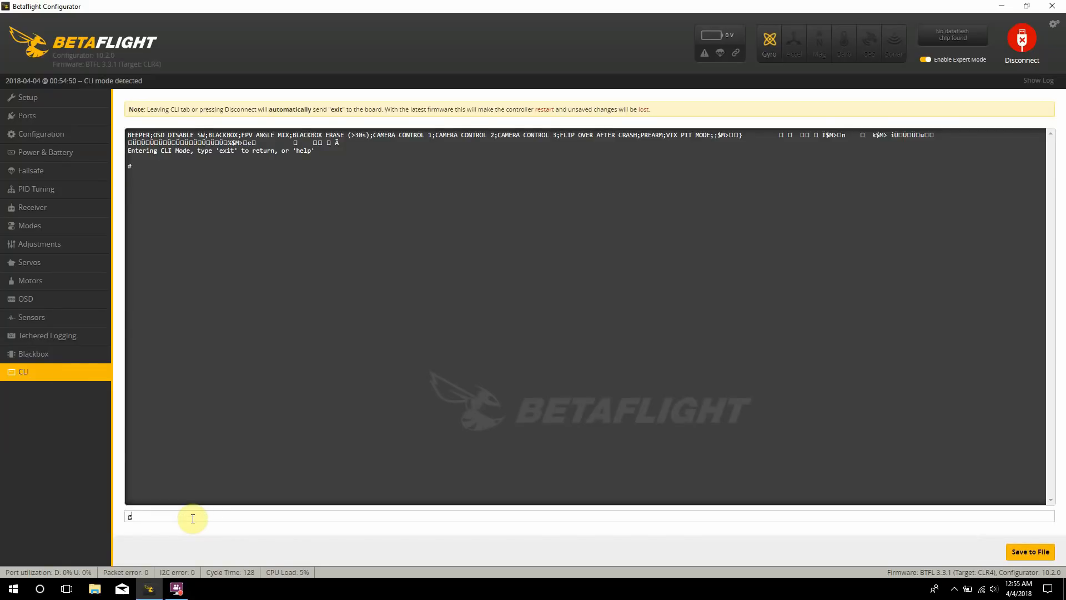
{"action": "type", "text": "et stag"}
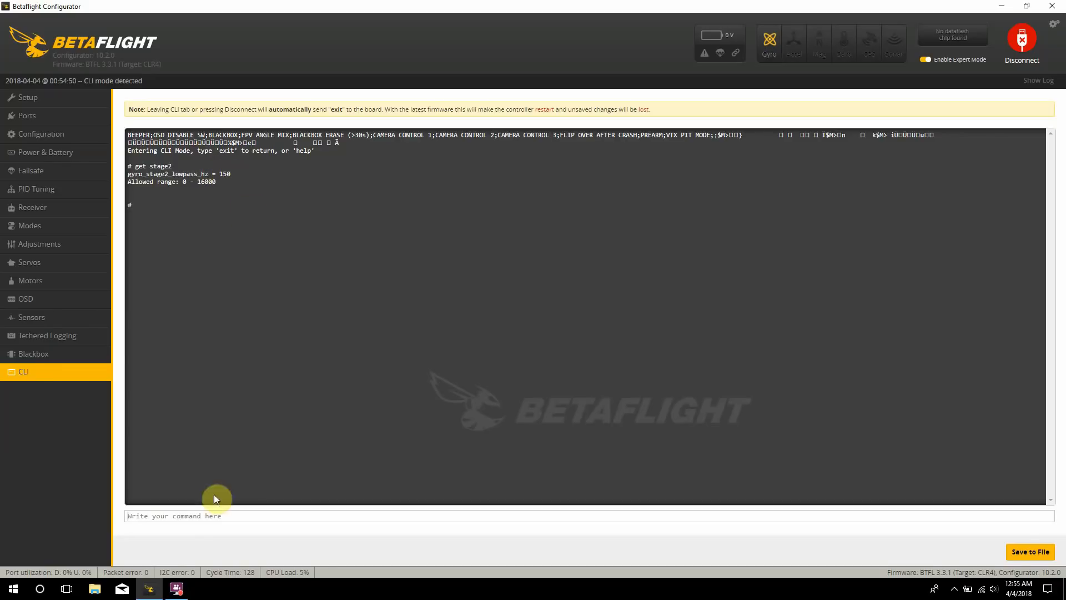
{"action": "mouse_move", "coordinate": [149, 552]}
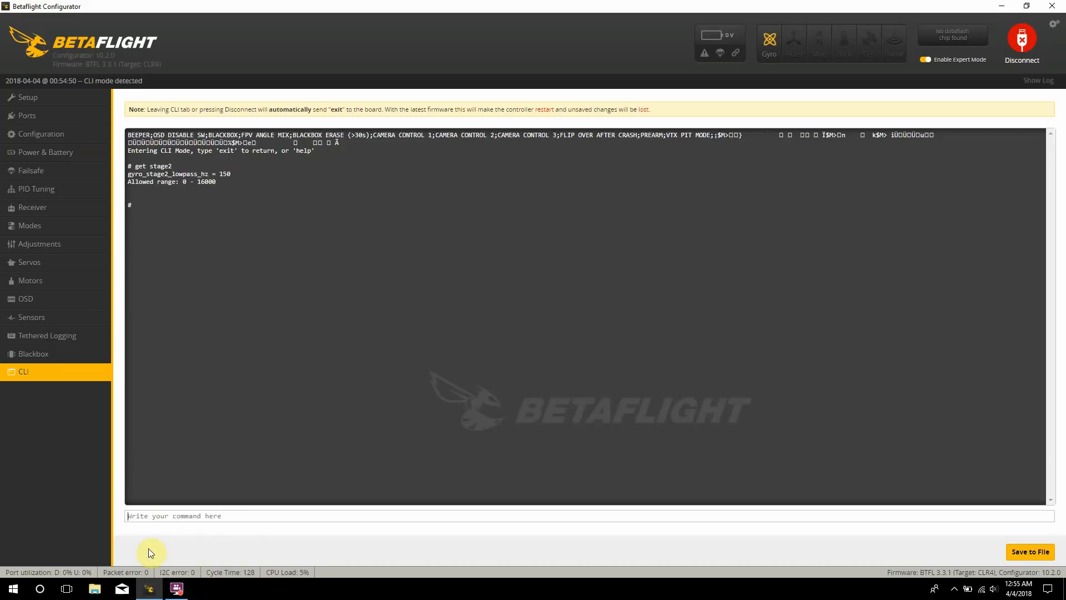
Step: Set gyro_stage2_lowpass_hz to 150 from the CLI
{"action": "type", "text": "set"}
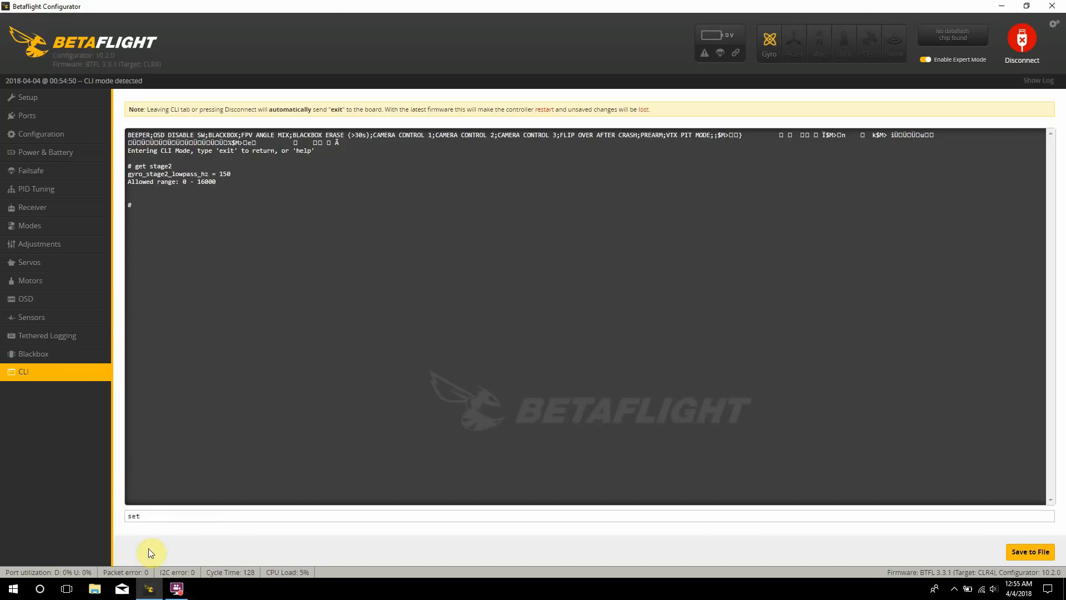
{"action": "mouse_move", "coordinate": [225, 185]}
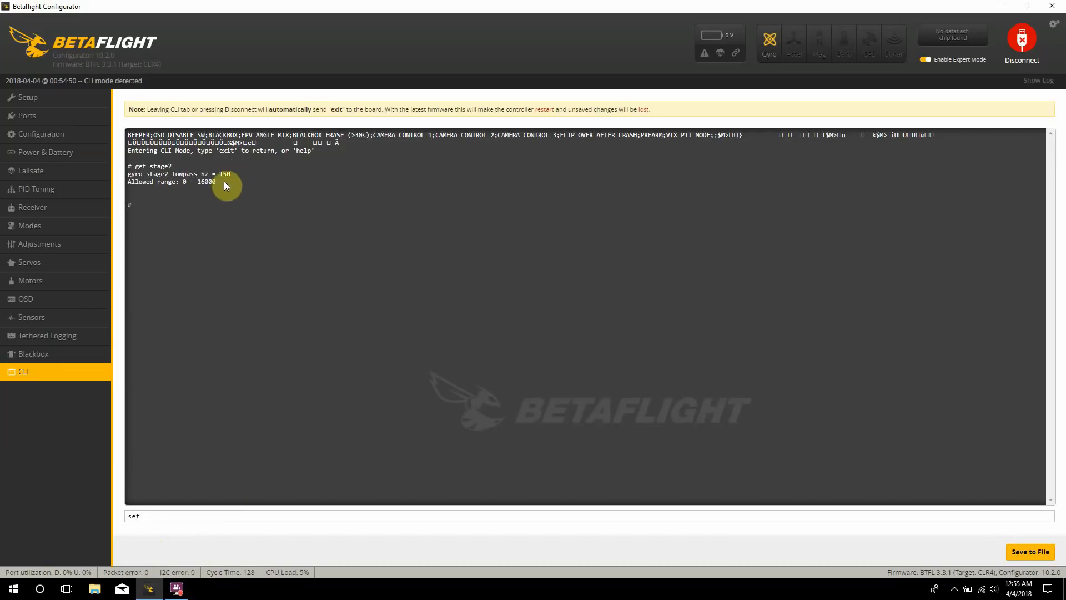
{"action": "double_click", "coordinate": [170, 173]}
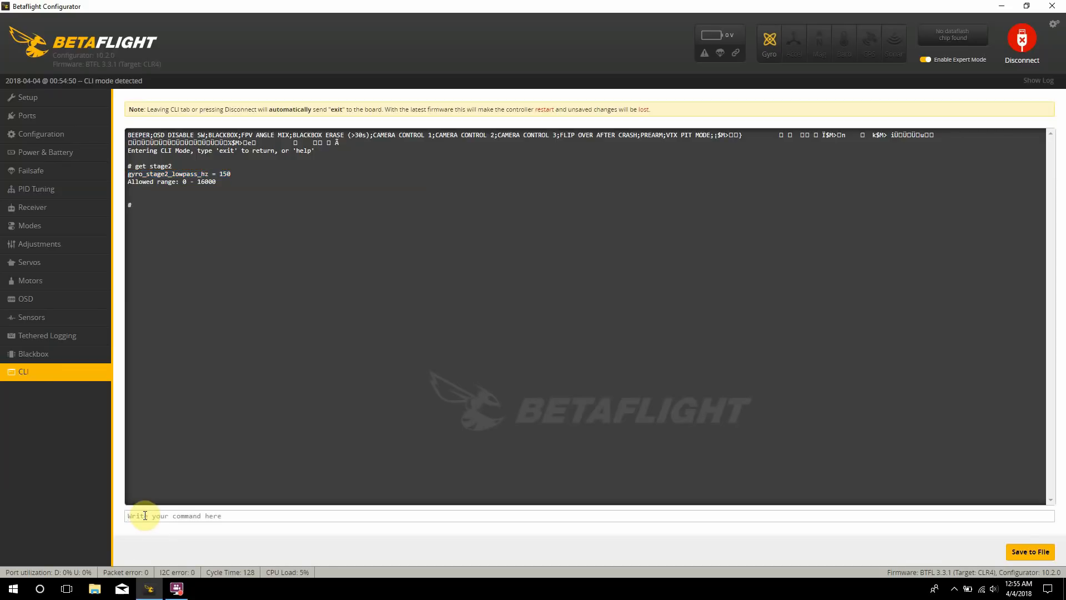
{"action": "type", "text": "gyro_stage2_lowpass_hz = 150"}
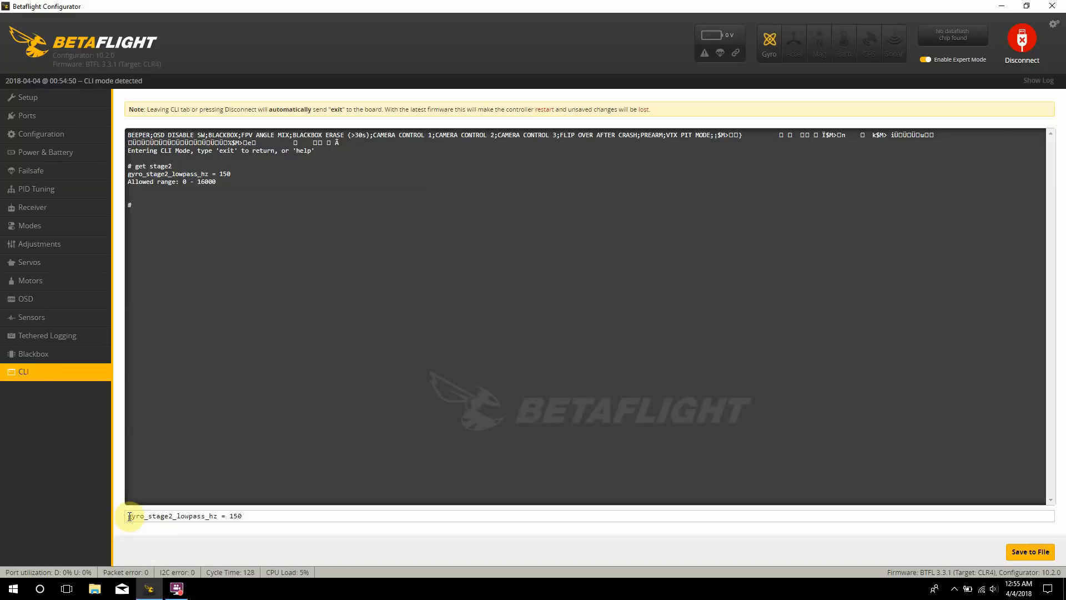
{"action": "type", "text": "set"}
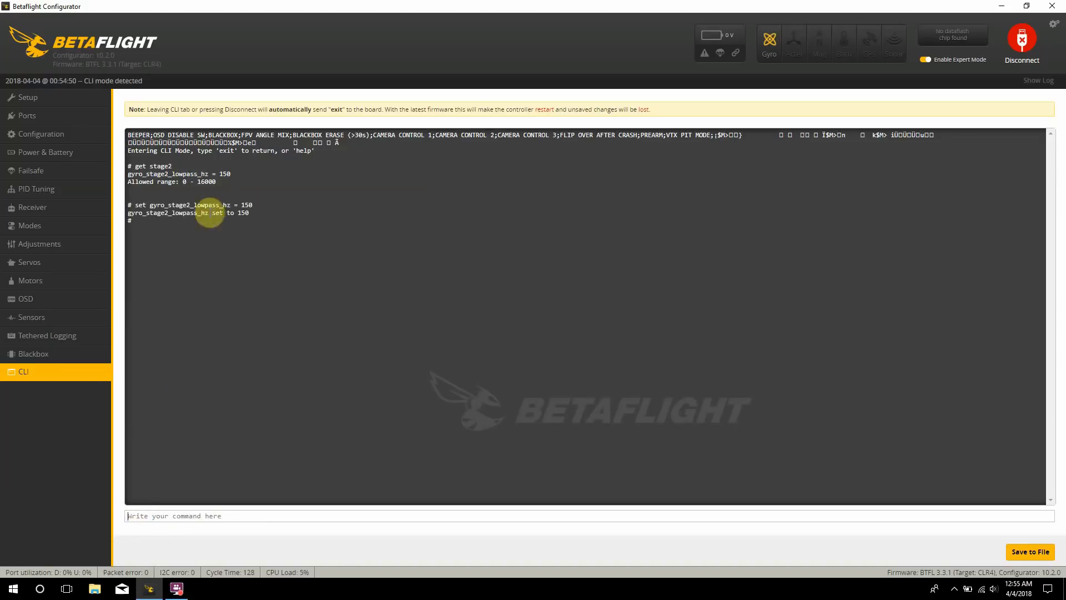
{"action": "mouse_move", "coordinate": [450, 457]}
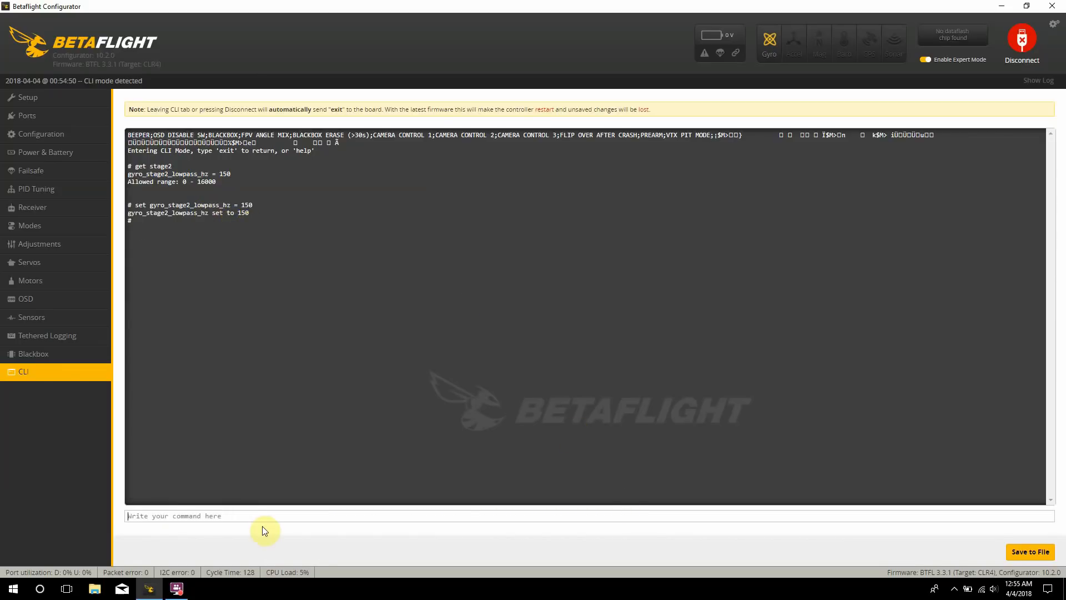
Step: Disconnect and reconnect the flight controller to return to the Setup overview
{"action": "left_click", "coordinate": [1020, 41]}
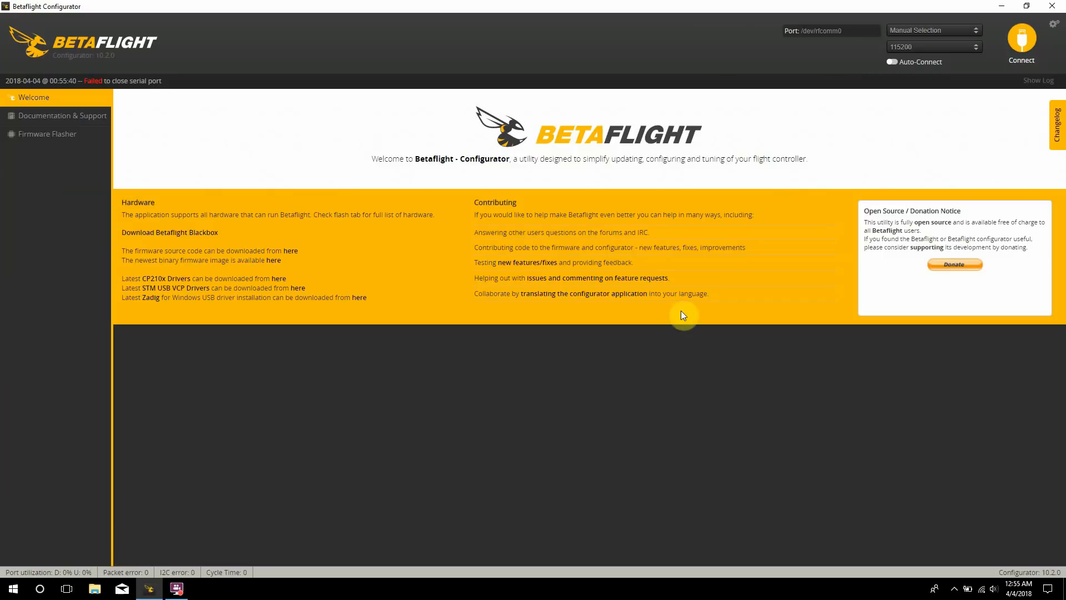
{"action": "left_click", "coordinate": [1021, 41]}
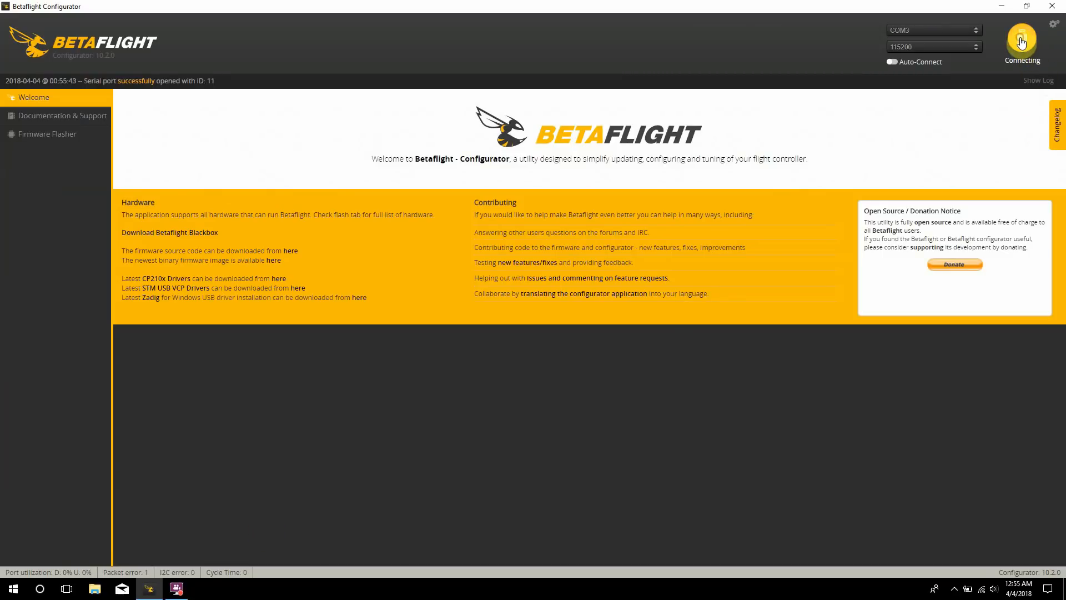
{"action": "left_click", "coordinate": [1021, 42]}
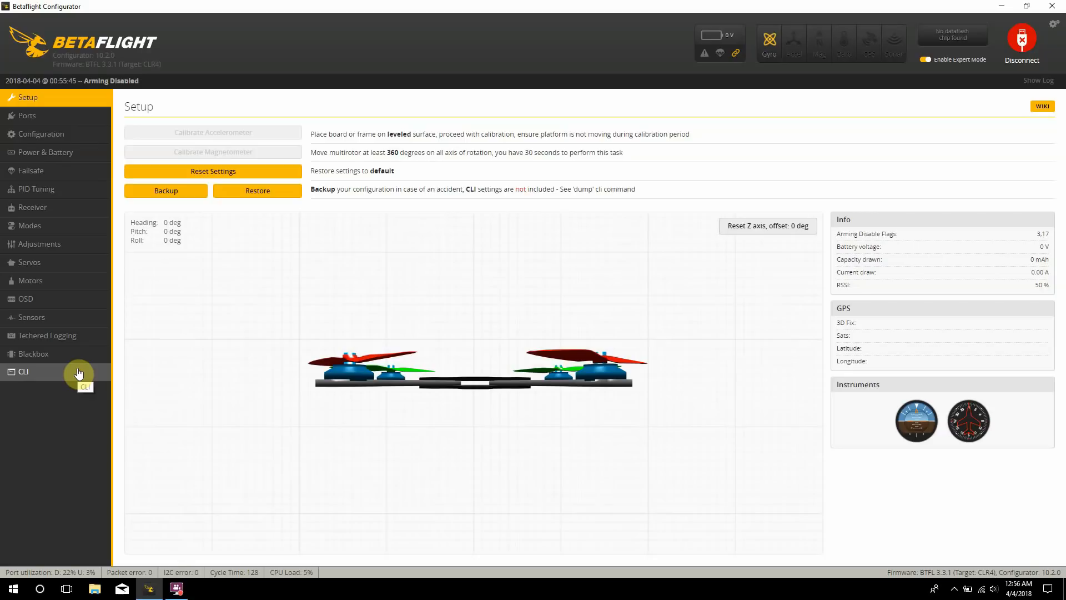
{"action": "mouse_move", "coordinate": [77, 170]}
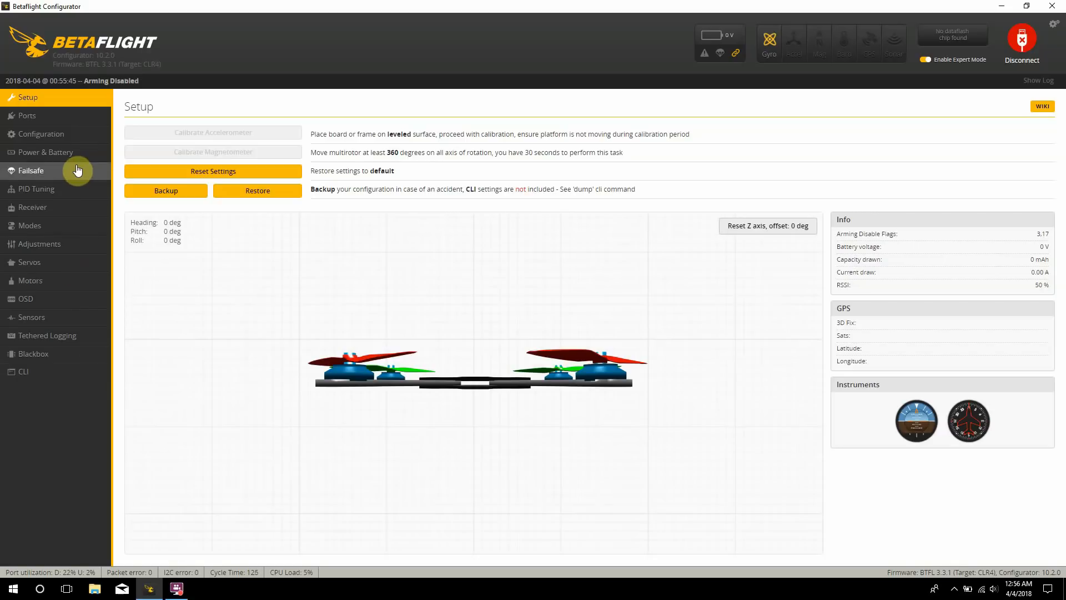
{"action": "mouse_move", "coordinate": [71, 134]}
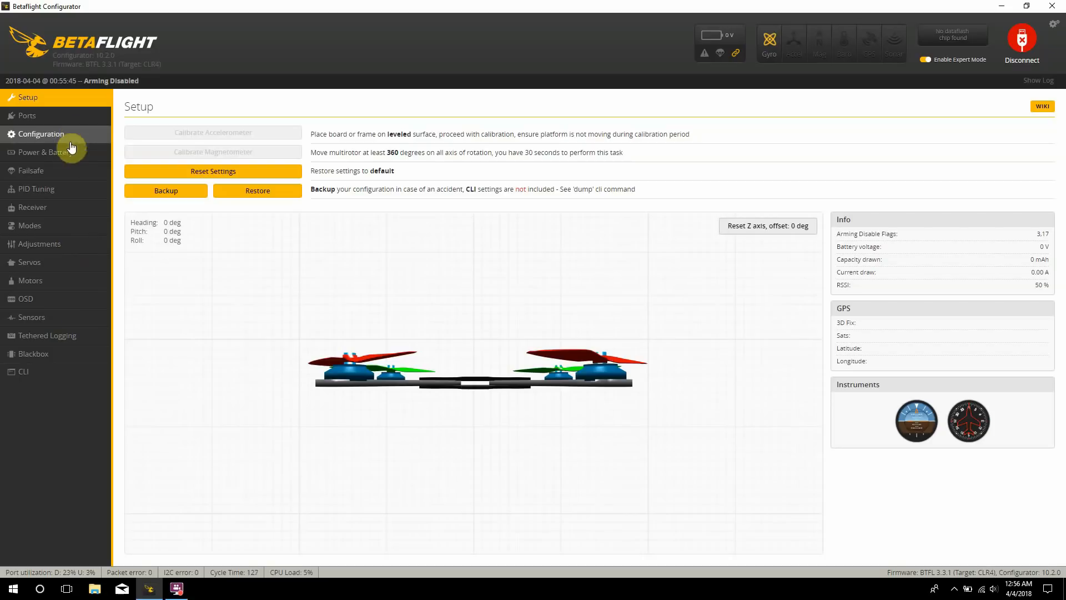
Step: Review the Receiver channels, then the Modes list with ARM on AUX 1 (1950–2100)
{"action": "left_click", "coordinate": [33, 207]}
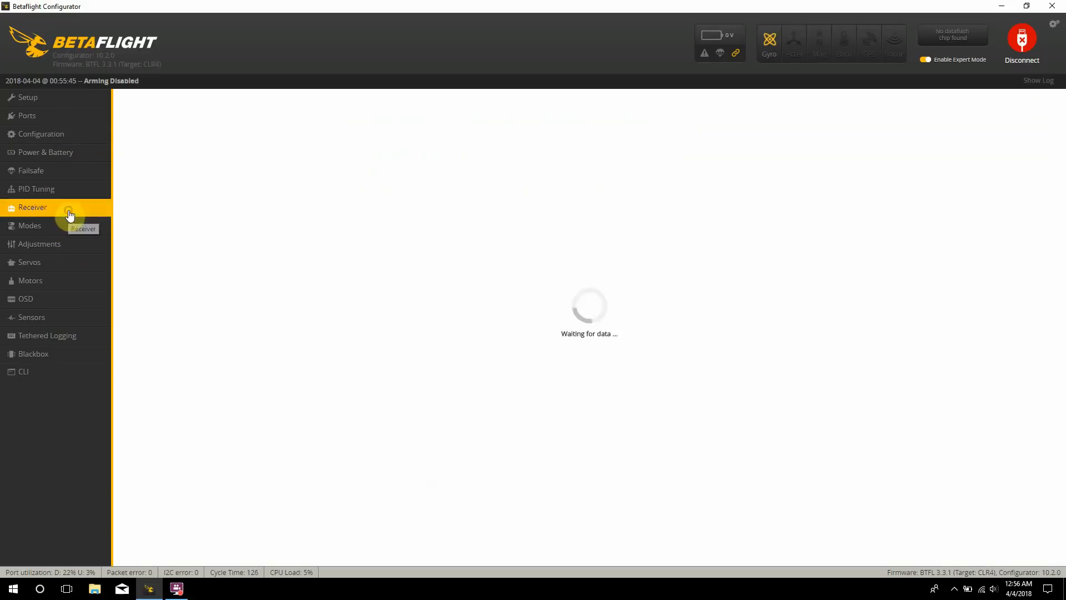
{"action": "left_click", "coordinate": [32, 207]}
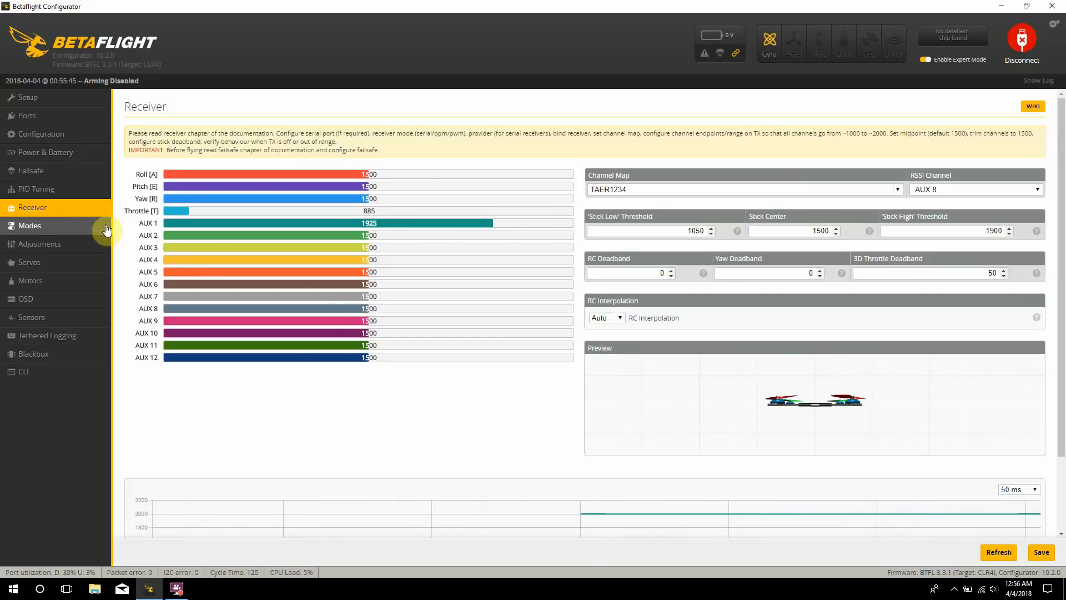
{"action": "left_click", "coordinate": [29, 225]}
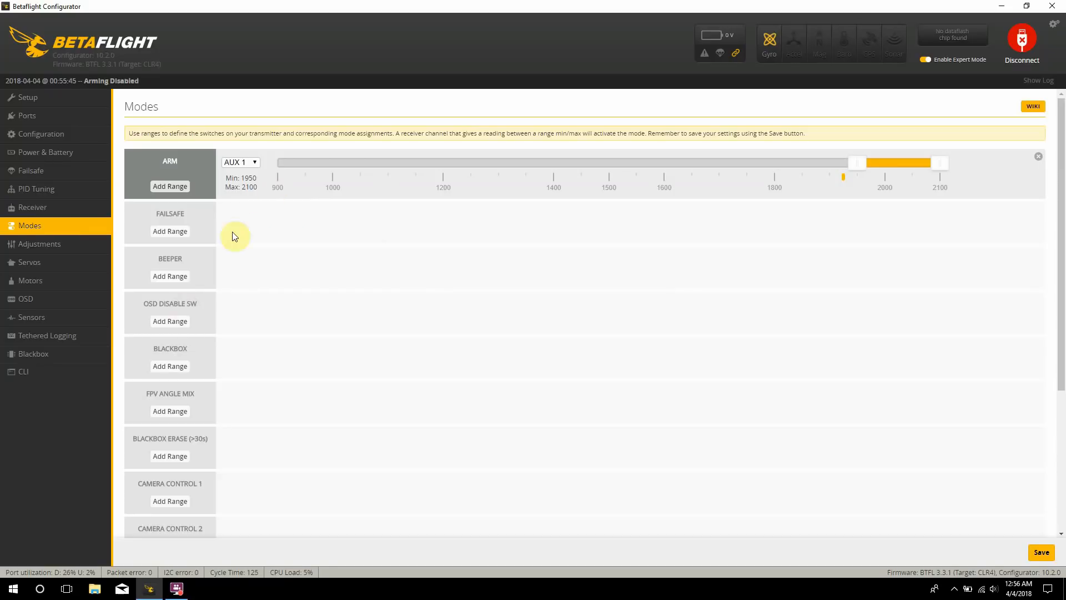
{"action": "mouse_move", "coordinate": [225, 233]}
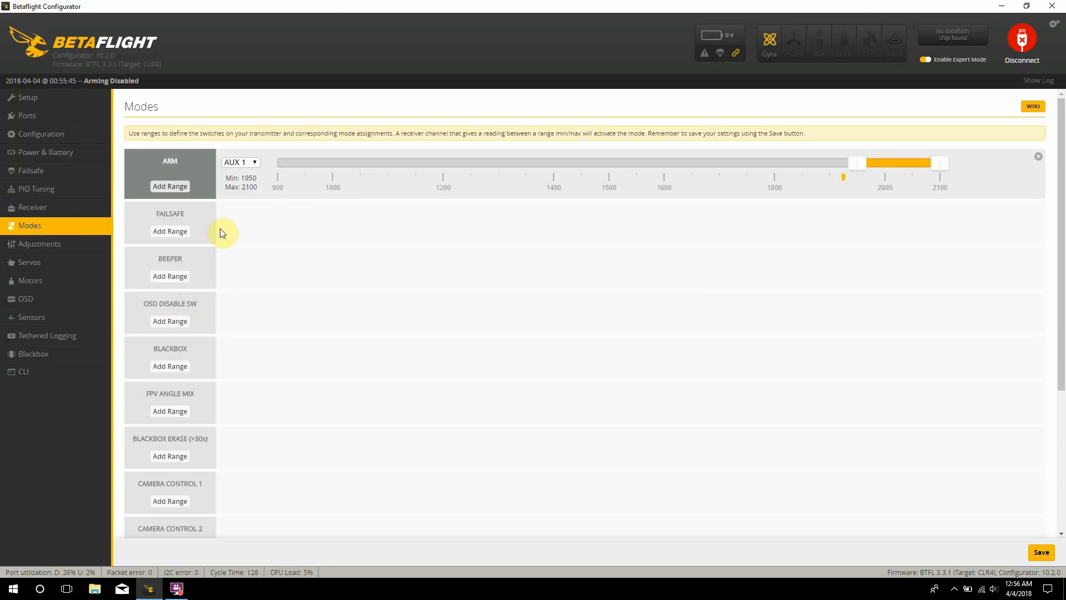
{"action": "mouse_move", "coordinate": [243, 293]}
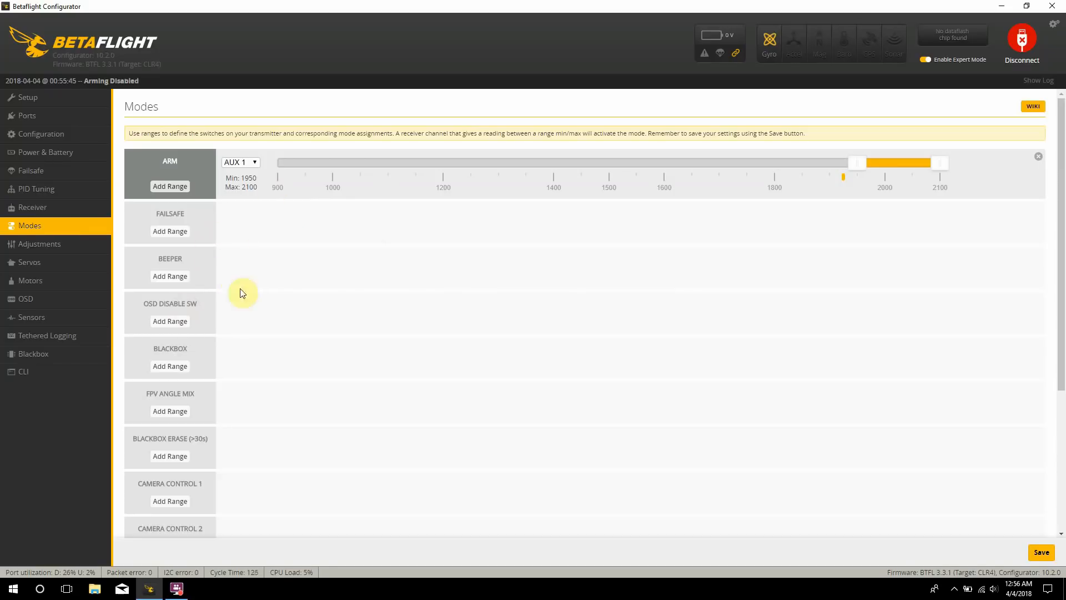
{"action": "mouse_move", "coordinate": [73, 251]}
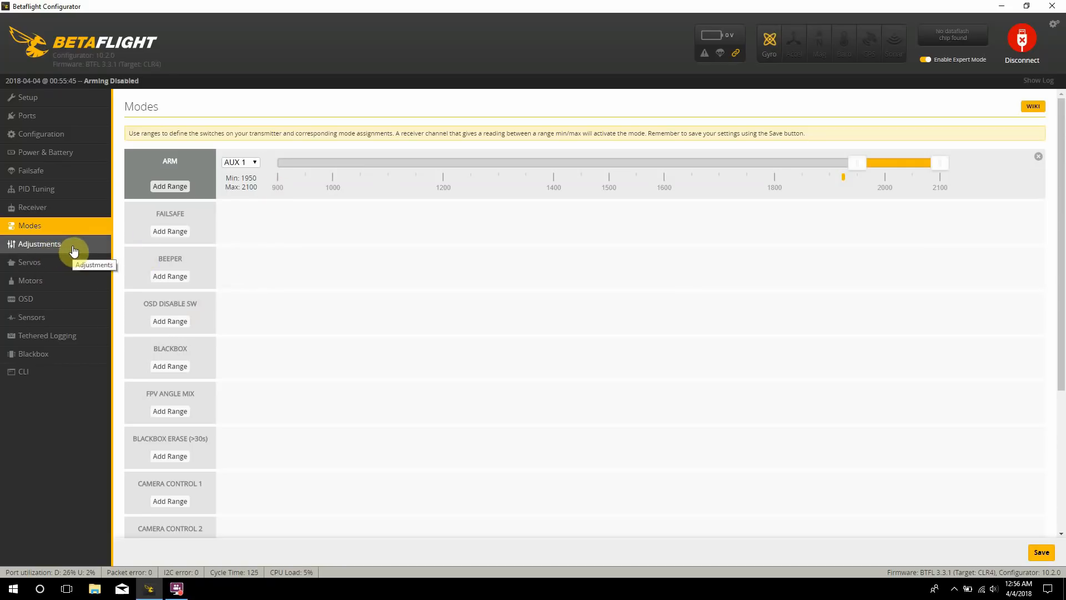
{"action": "mouse_move", "coordinate": [169, 276]}
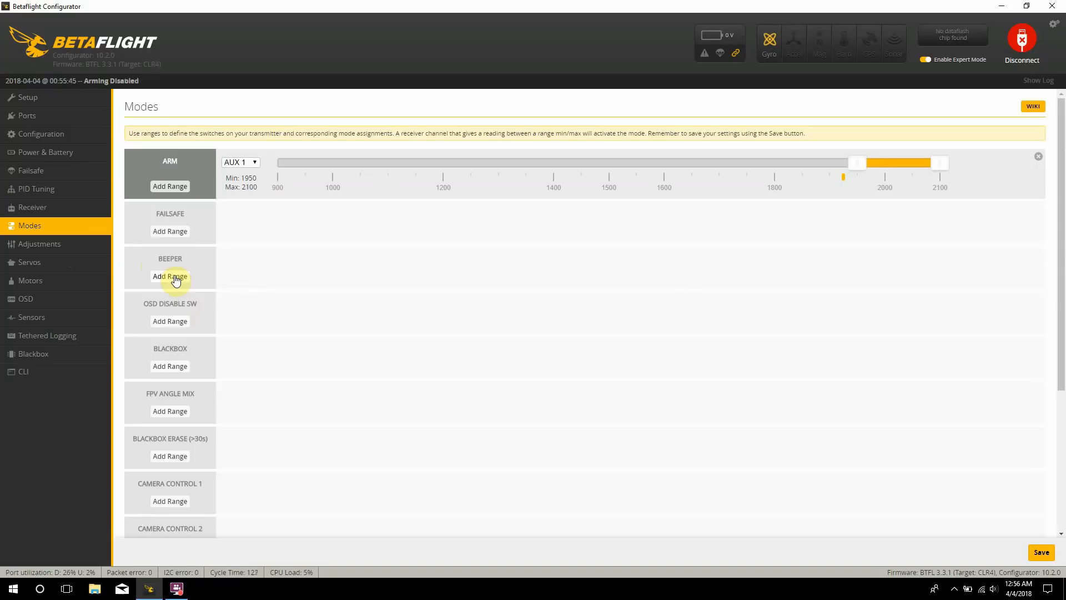
Step: Browse the Adjustments, Servos and OSD pages, ending on the CLI
{"action": "left_click", "coordinate": [40, 243]}
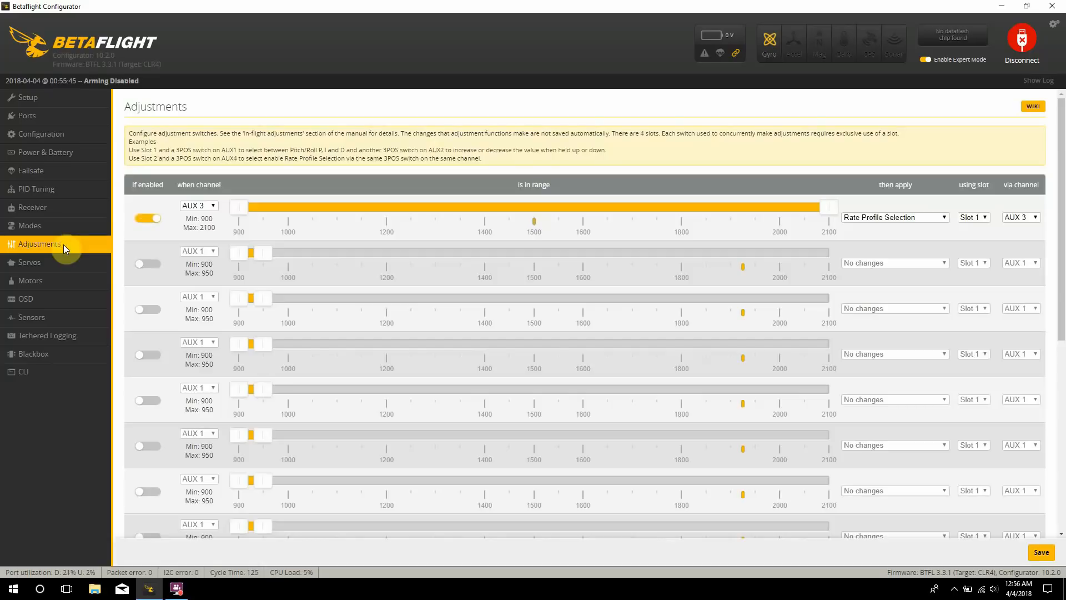
{"action": "mouse_move", "coordinate": [287, 182]}
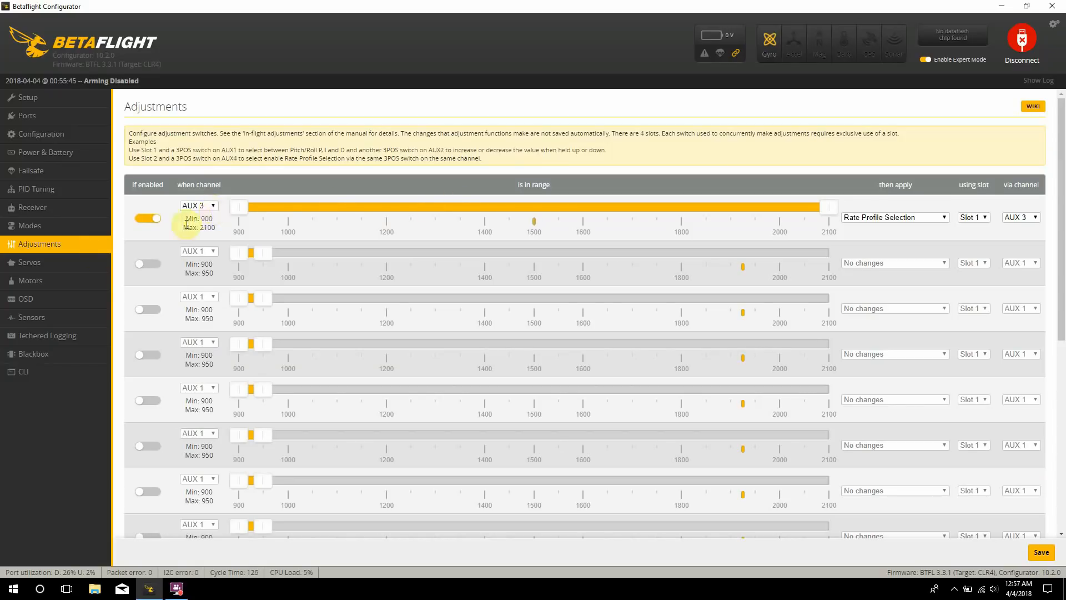
{"action": "mouse_move", "coordinate": [74, 264]}
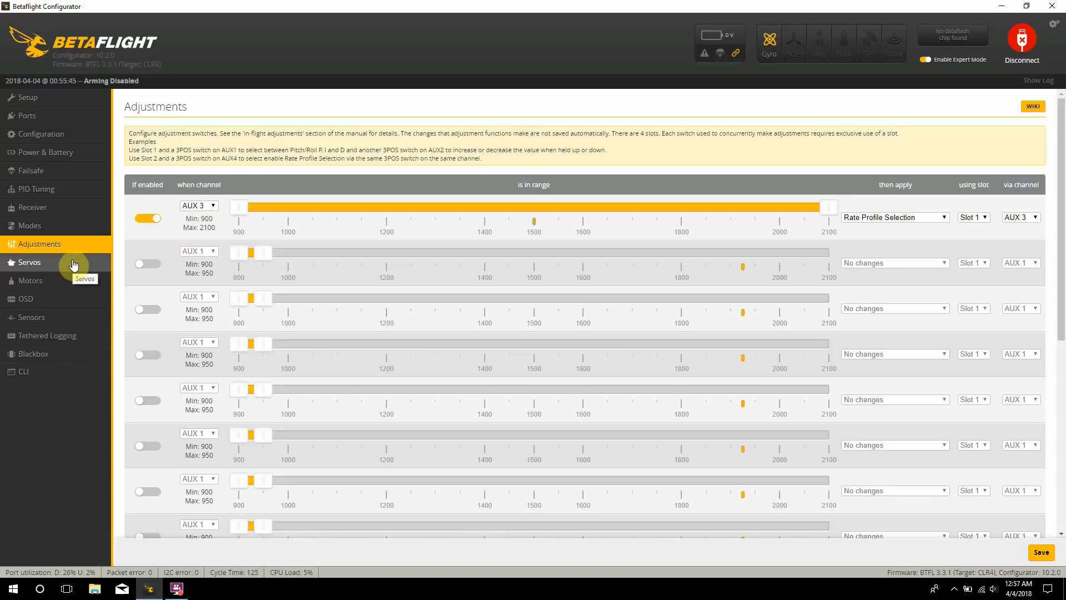
{"action": "left_click", "coordinate": [29, 262]}
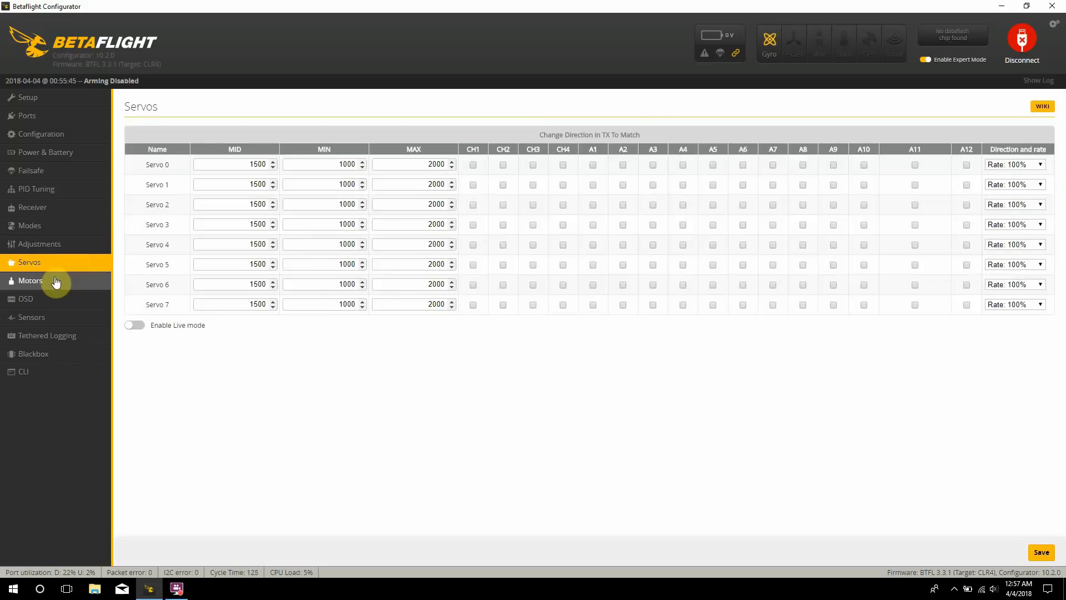
{"action": "left_click", "coordinate": [26, 298]}
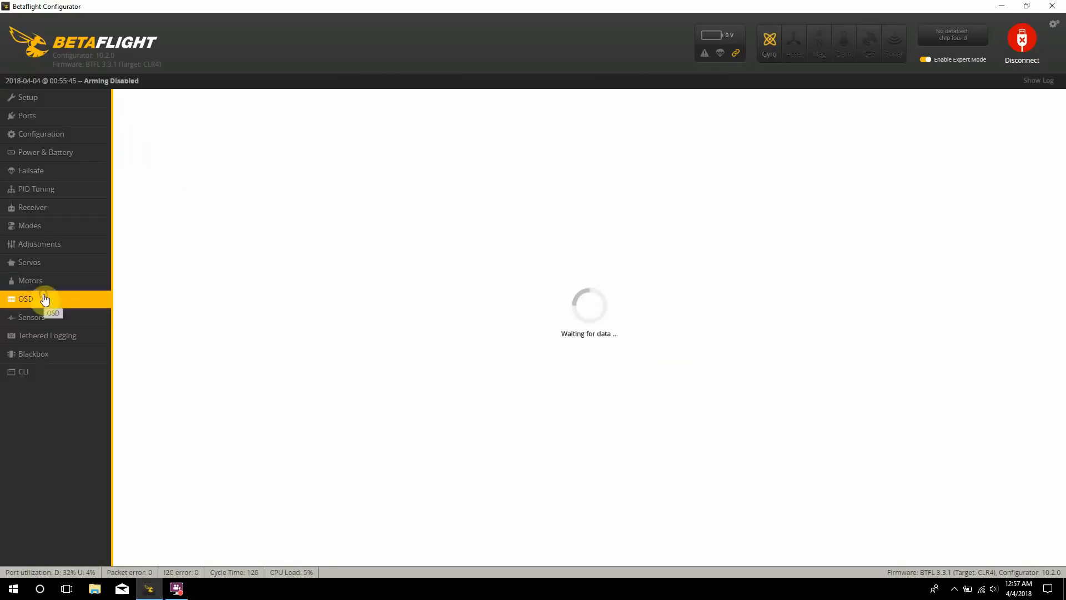
{"action": "left_click", "coordinate": [26, 298]}
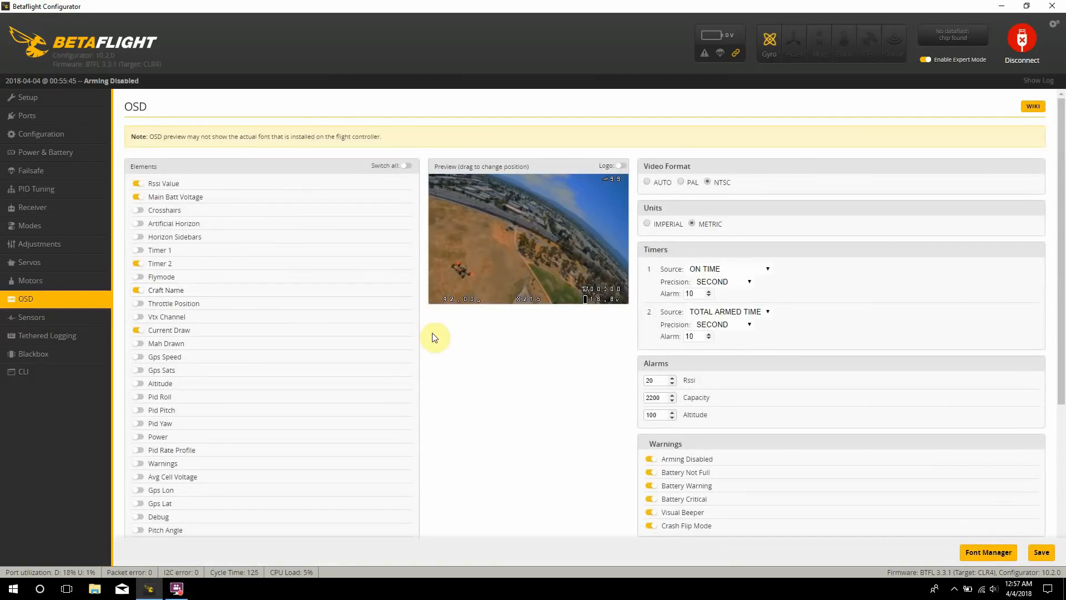
{"action": "mouse_move", "coordinate": [32, 316]}
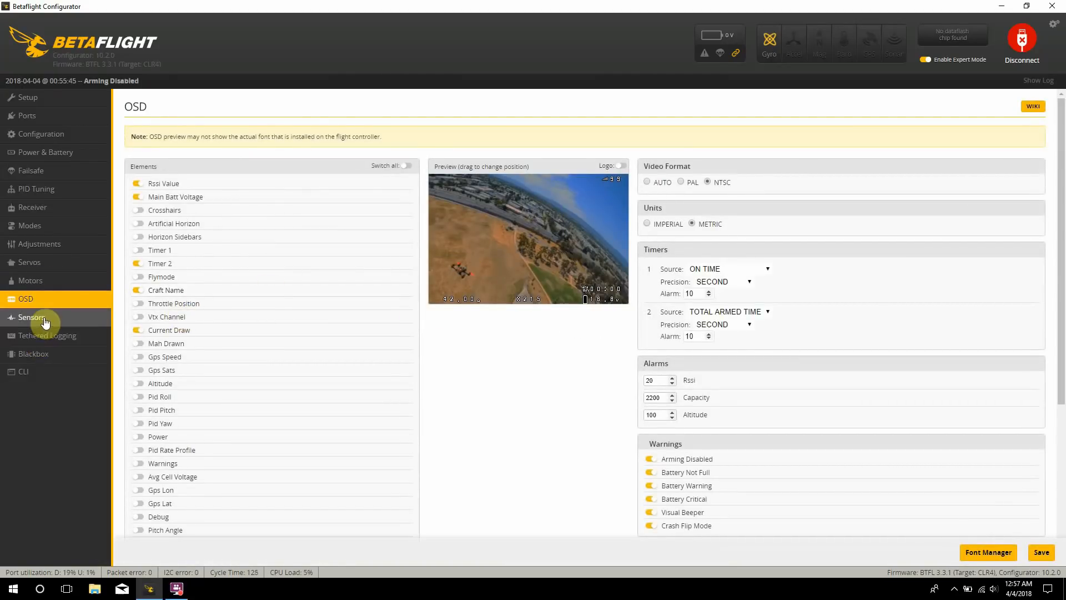
{"action": "left_click", "coordinate": [22, 371]}
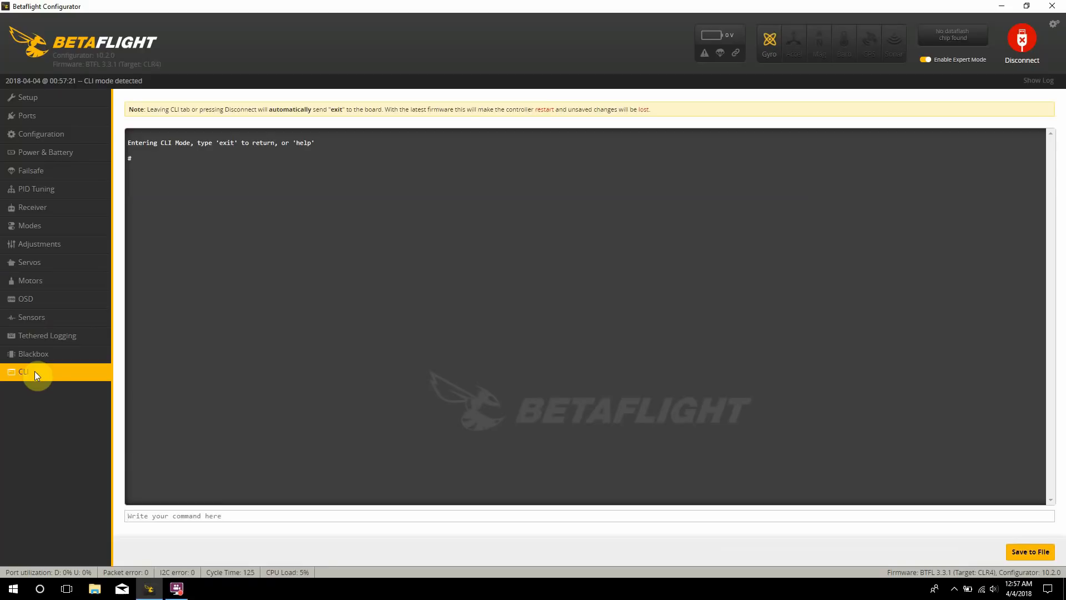
Step: List the board's pin assignments with the 'resource' command
{"action": "left_click", "coordinate": [272, 515]}
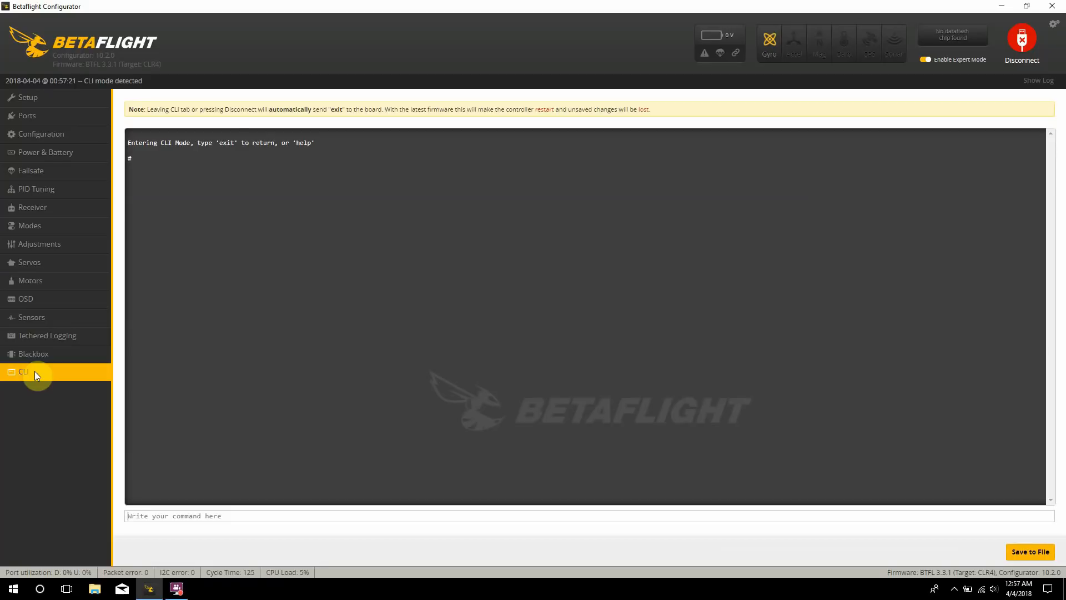
{"action": "type", "text": "resource"}
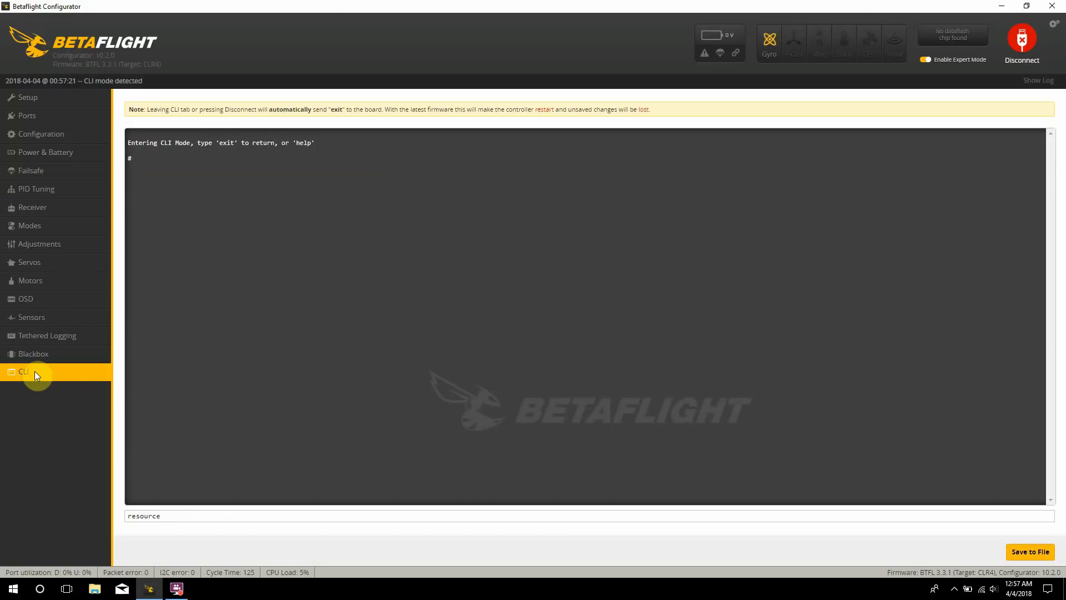
{"action": "type", "text": "L"}
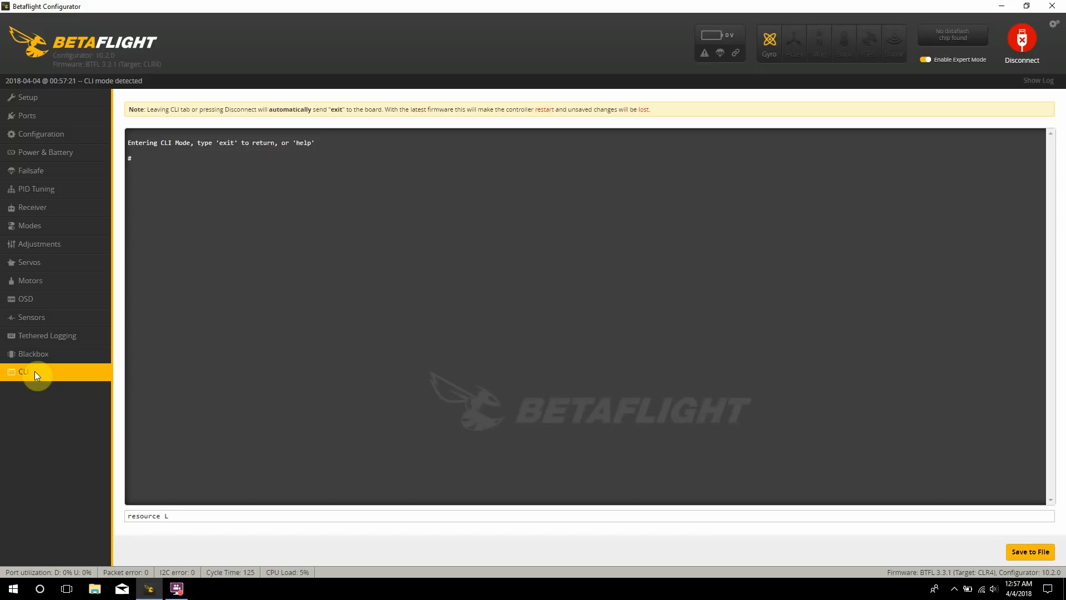
{"action": "type", "text": "ed_"}
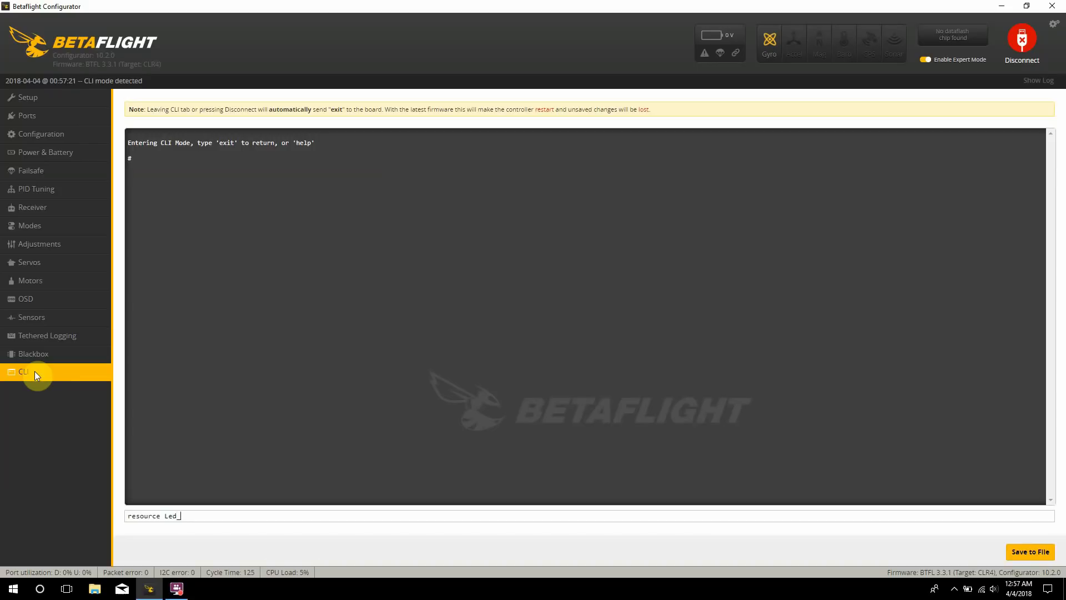
{"action": "key", "text": "BackSpace"}
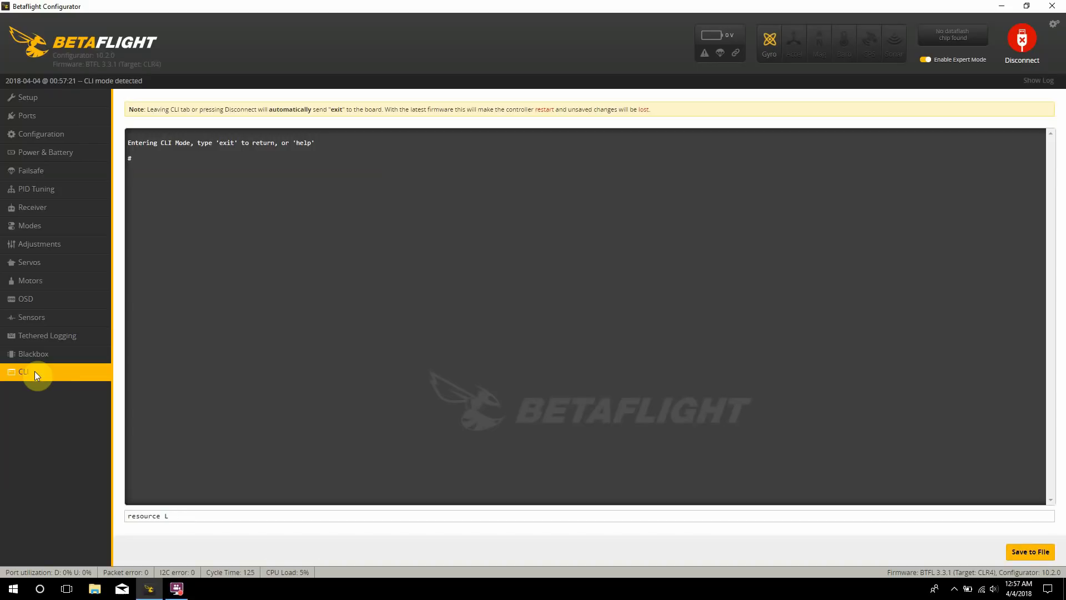
{"action": "type", "text": "ED_"}
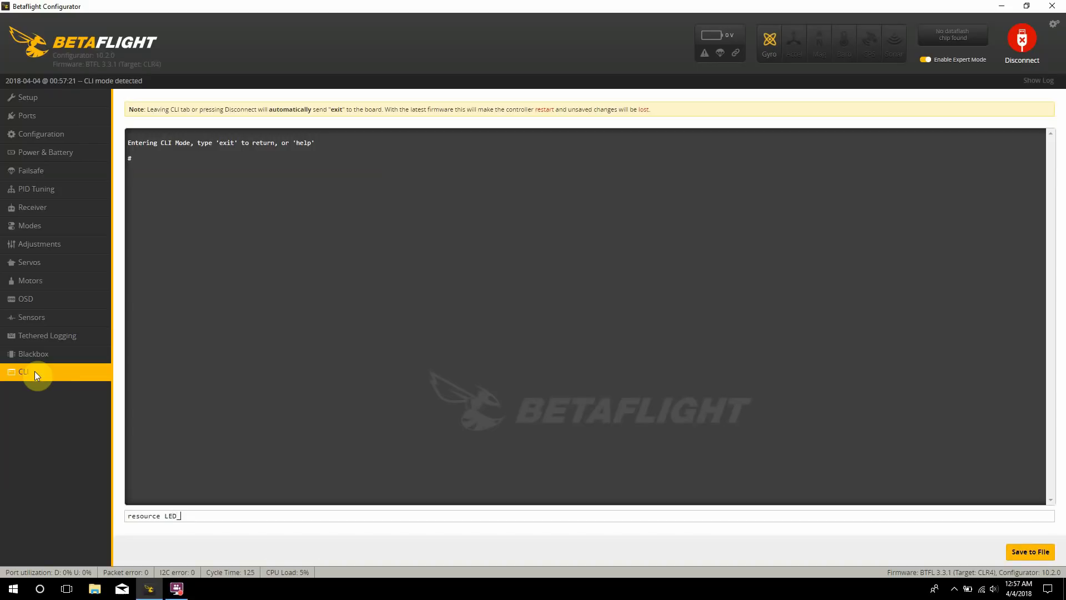
{"action": "type", "text": "S"}
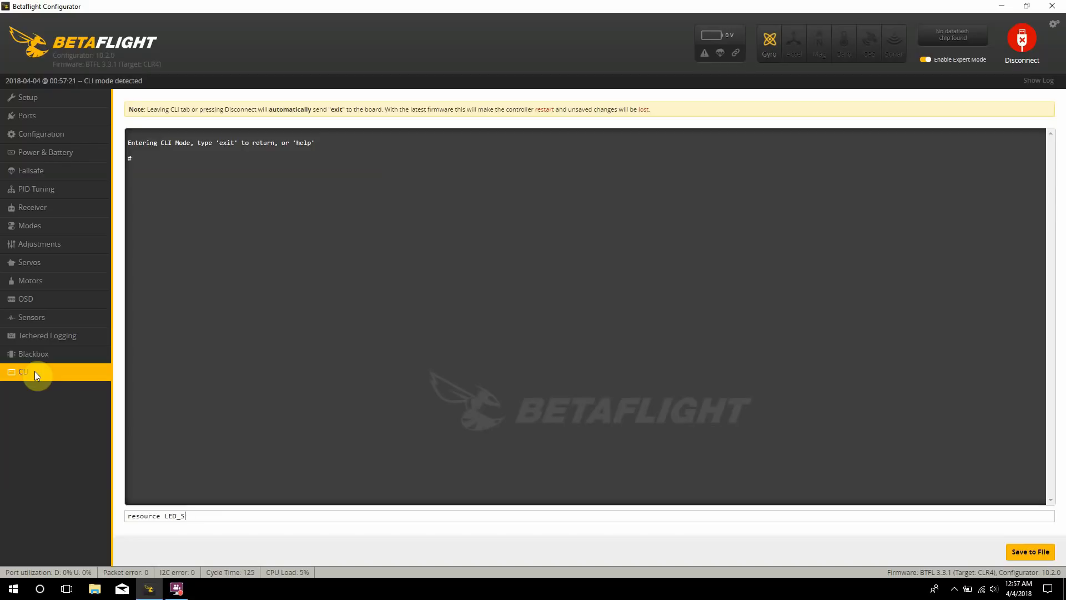
{"action": "type", "text": "trip"}
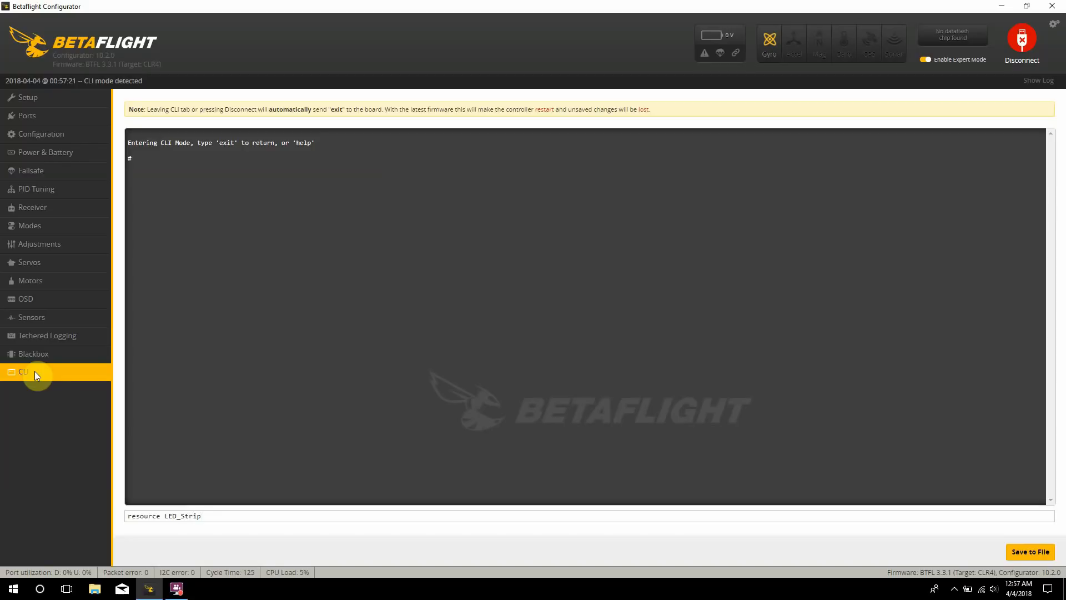
{"action": "type", "text": "1"}
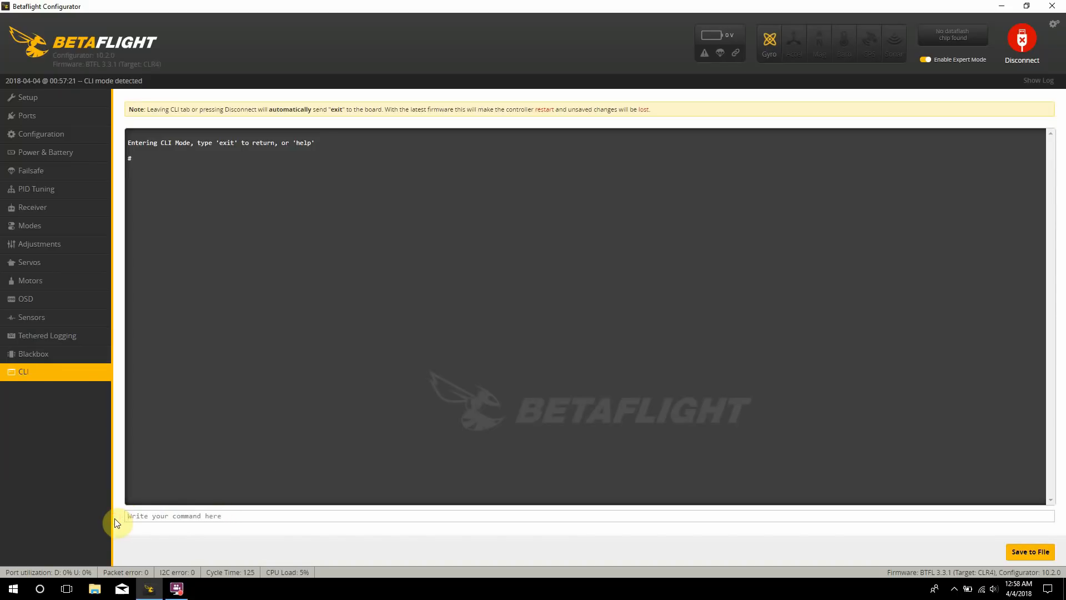
{"action": "type", "text": "r"}
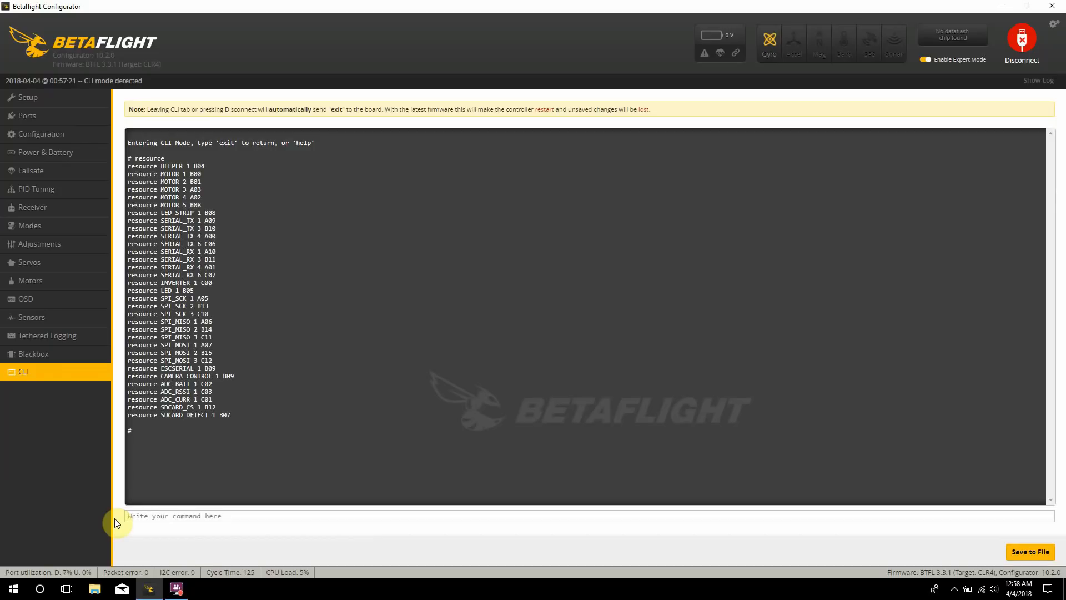
{"action": "mouse_move", "coordinate": [219, 202]}
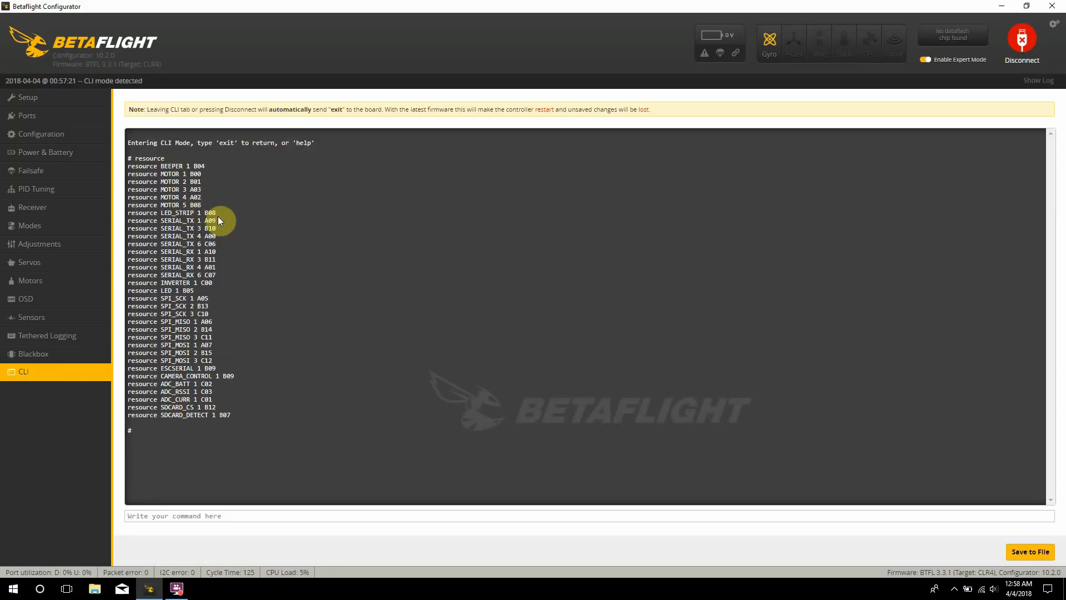
{"action": "mouse_move", "coordinate": [234, 202]}
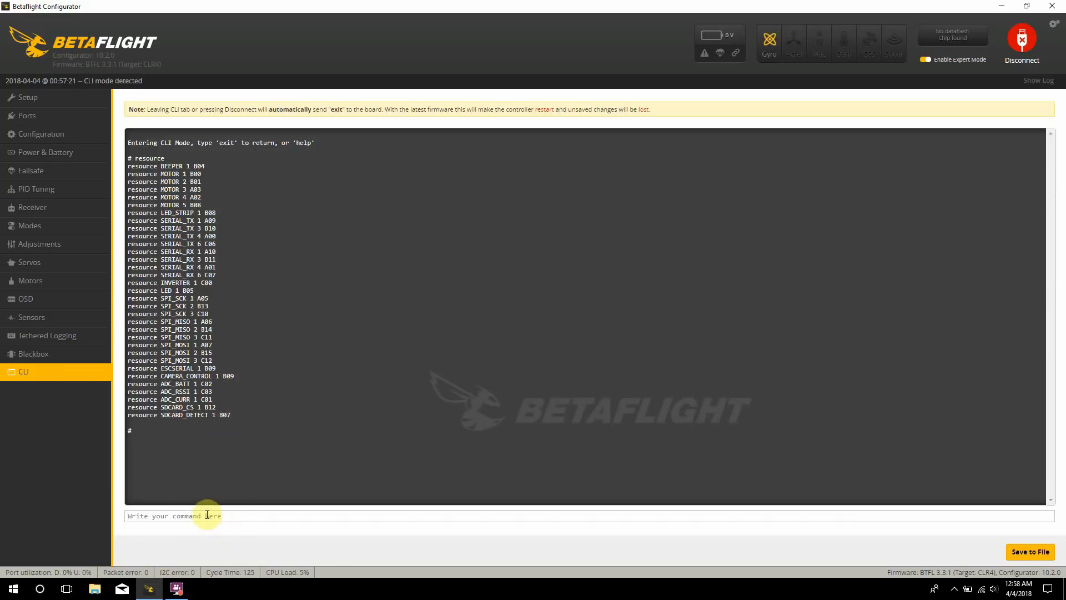
Step: Free the LED strip's pin B08 with 'resource LED_Strip 1 none'
{"action": "type", "text": "resource LED_Strip"}
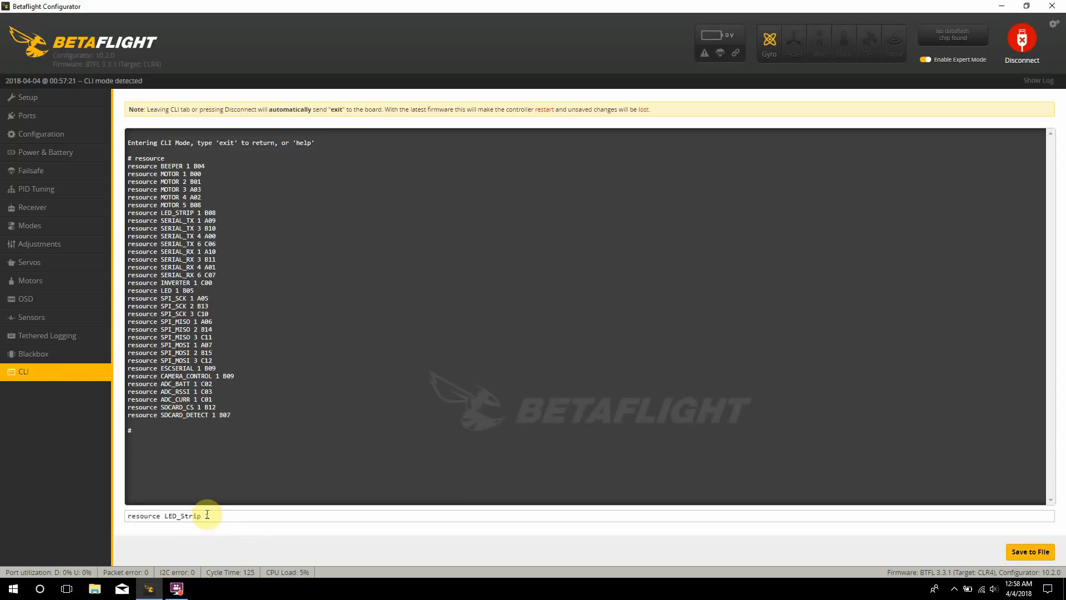
{"action": "type", "text": "none"}
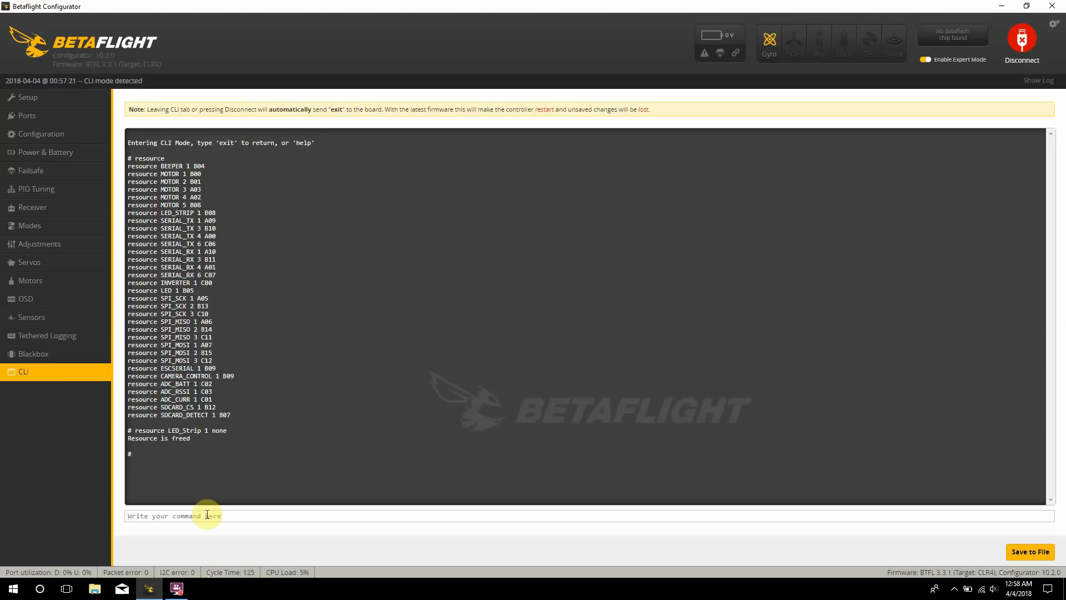
Step: Run 'resource serial_tx 11 b08' in the CLI to map pin B08 to serial TX 11
{"action": "type", "text": "r"}
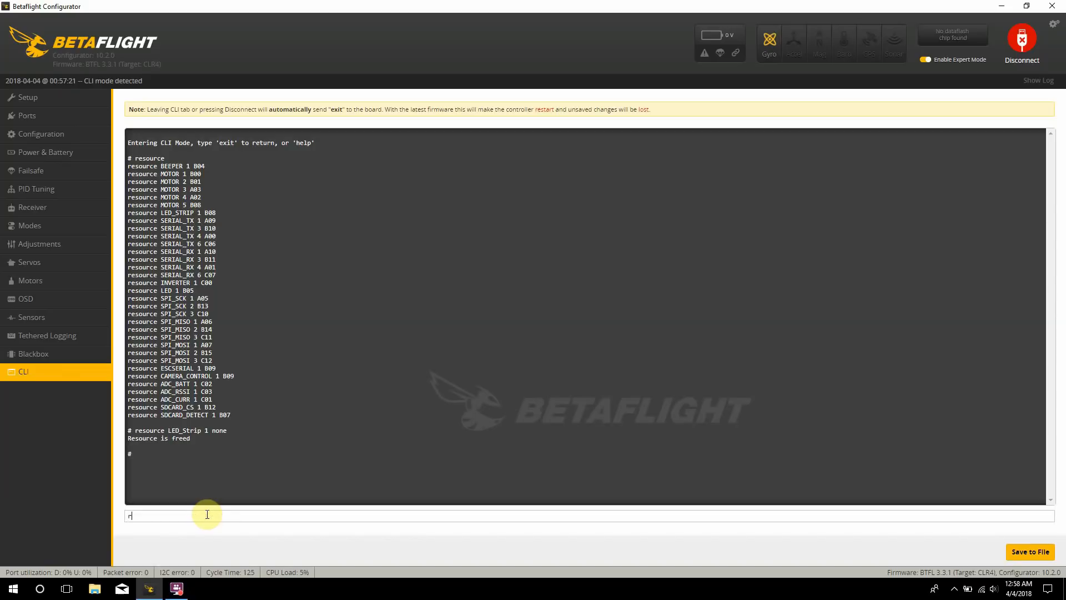
{"action": "type", "text": "esource serial_"}
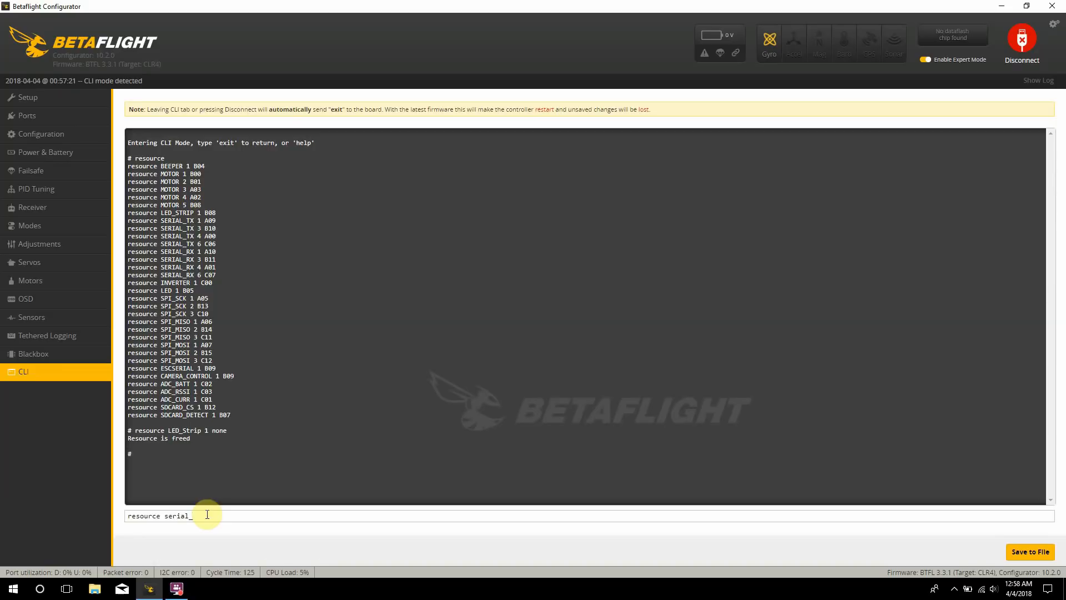
{"action": "type", "text": "tx"}
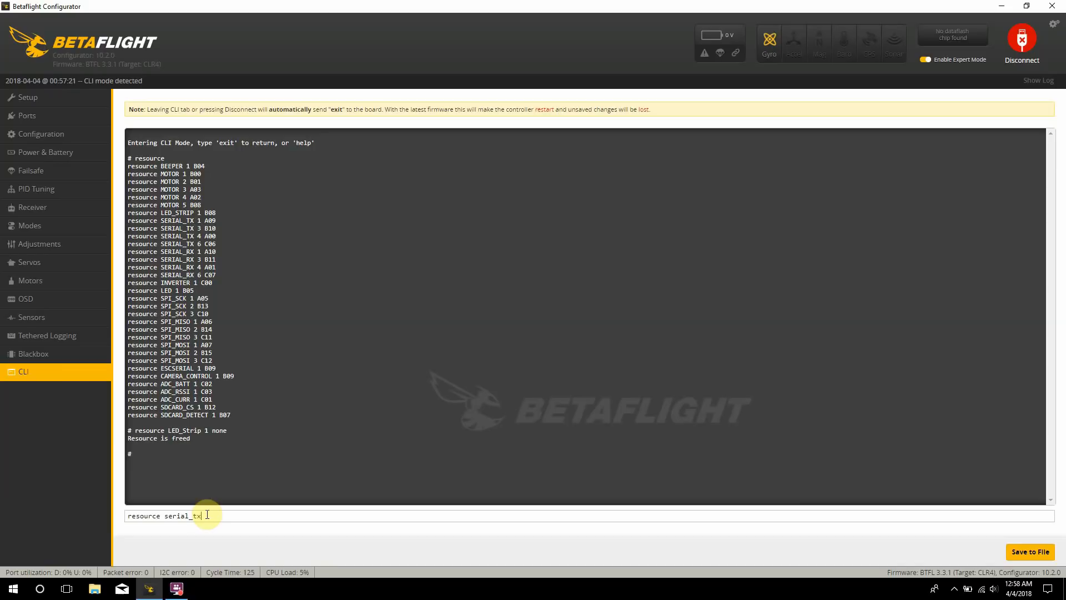
{"action": "type", "text": "1"}
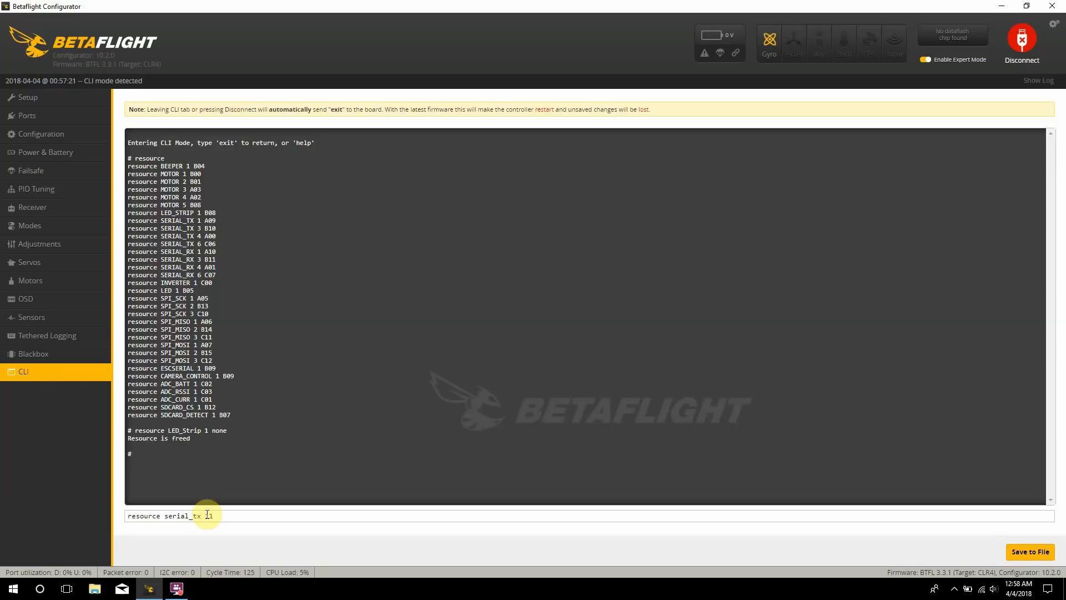
{"action": "type", "text": "b"}
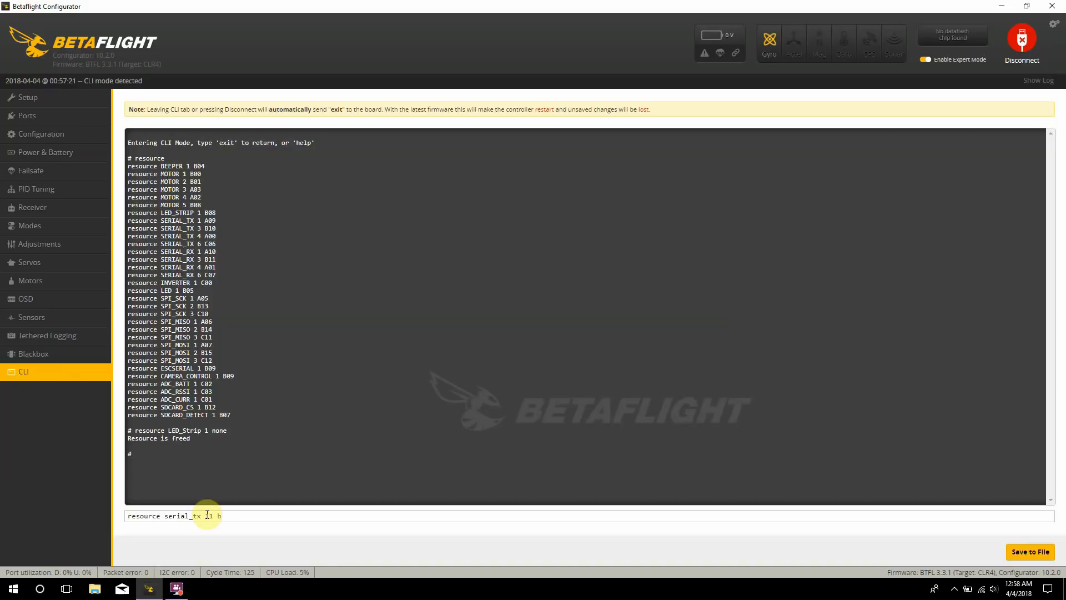
{"action": "type", "text": "08"}
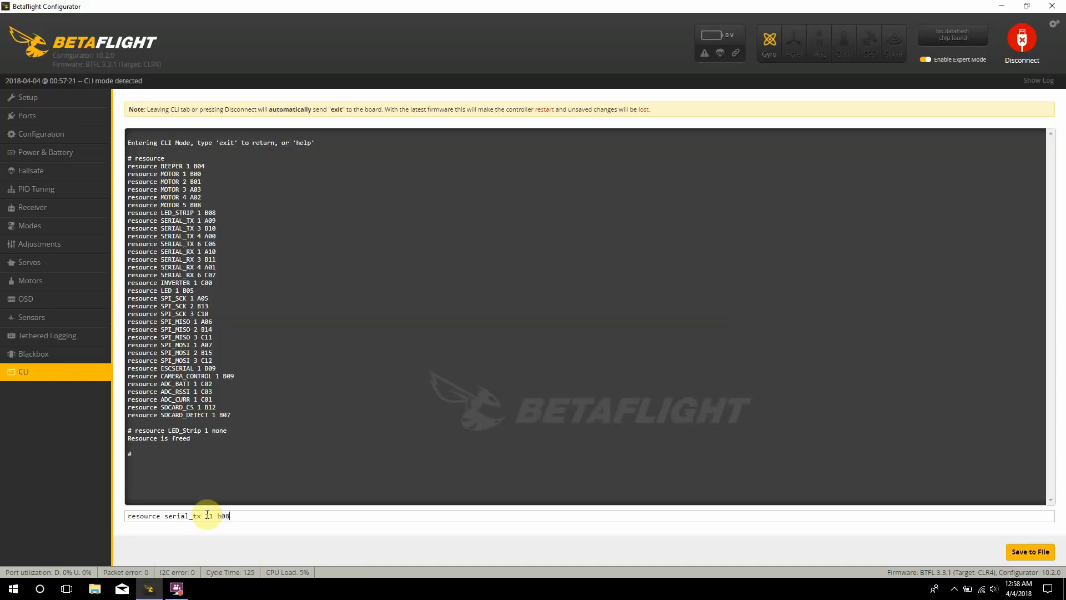
{"action": "key", "text": "enter"}
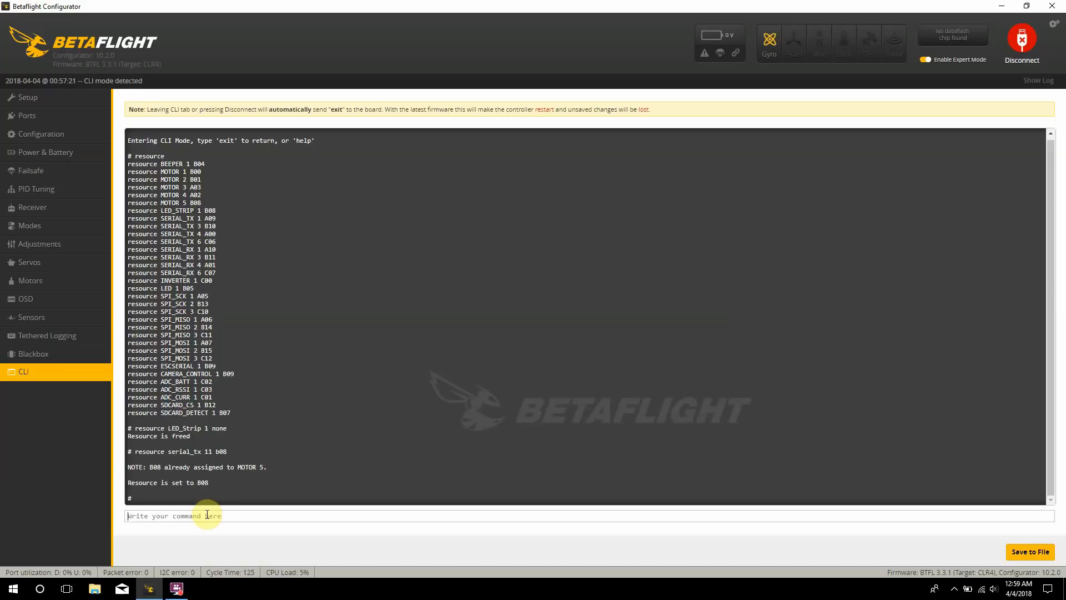
Step: Run 'resource motor 5 none' to release pin B08 from motor 5
{"action": "type", "text": "resource"}
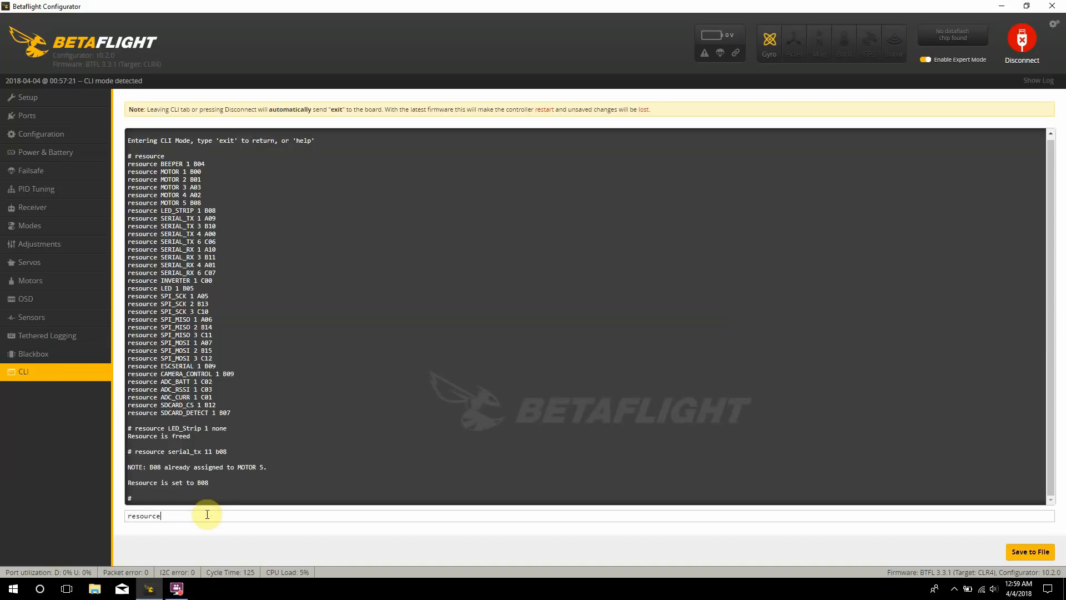
{"action": "type", "text": "motor 5 no"}
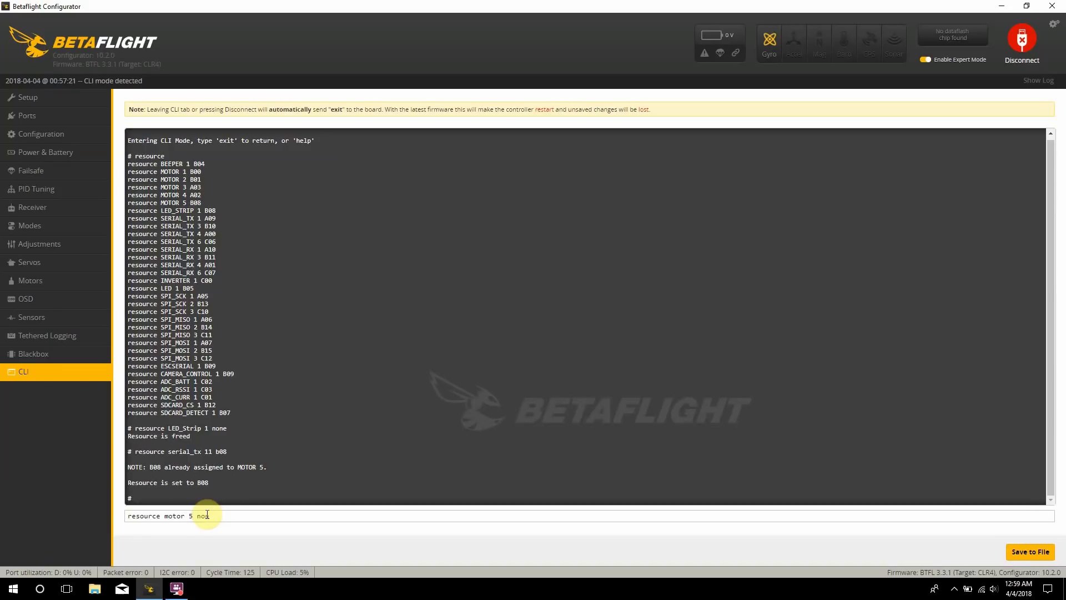
{"action": "key", "text": "enter"}
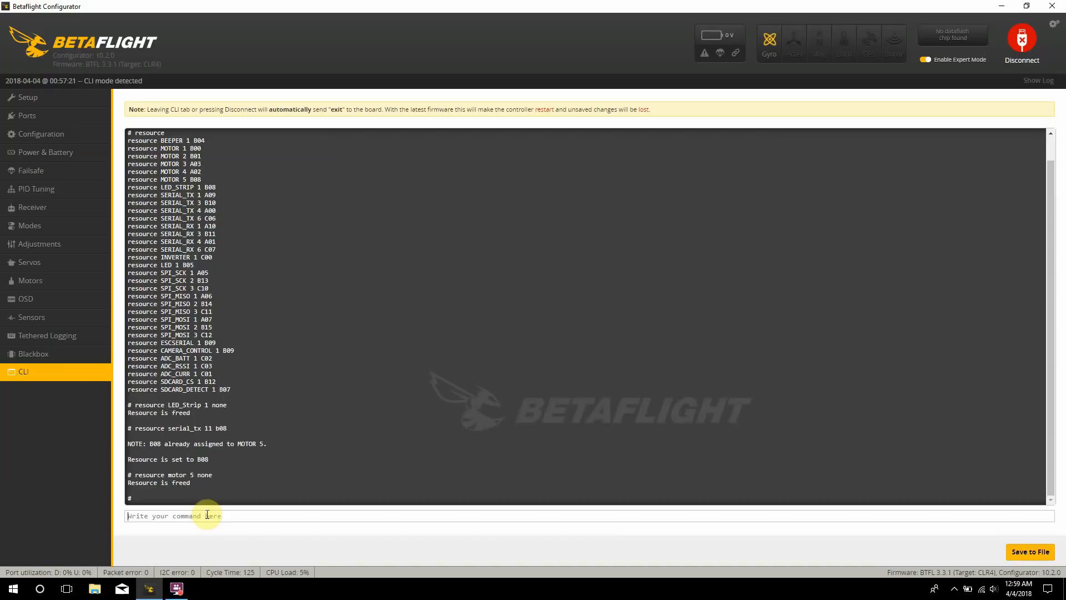
Step: List resources again to confirm SERIAL_TX 11 on B08, then begin the 'save' command
{"action": "type", "text": "resrouce"}
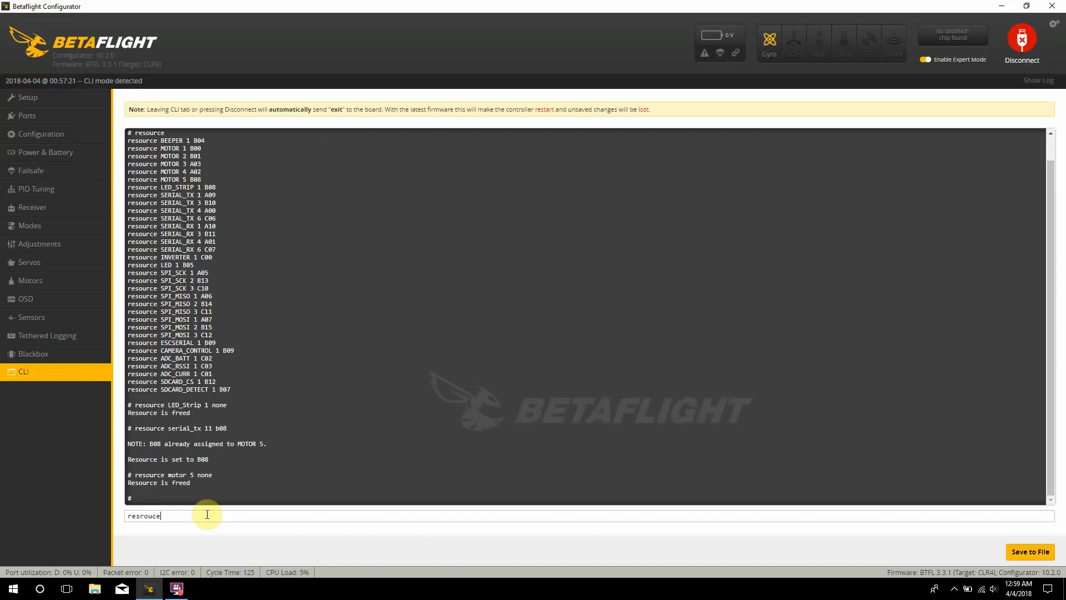
{"action": "key", "text": "BackSpace"}
{"action": "type", "text": "r"}
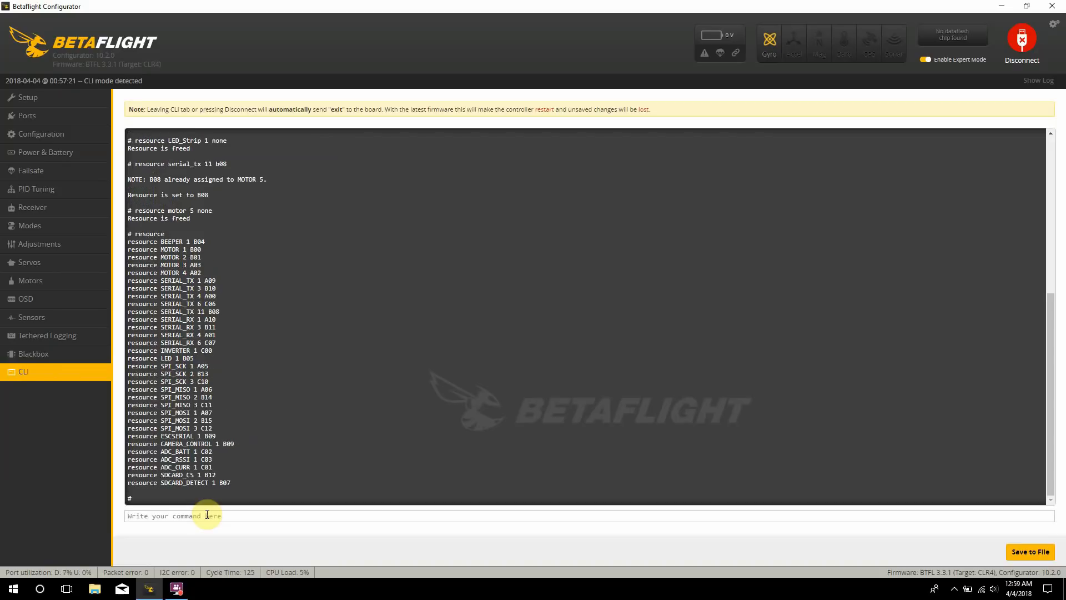
{"action": "mouse_move", "coordinate": [197, 272]}
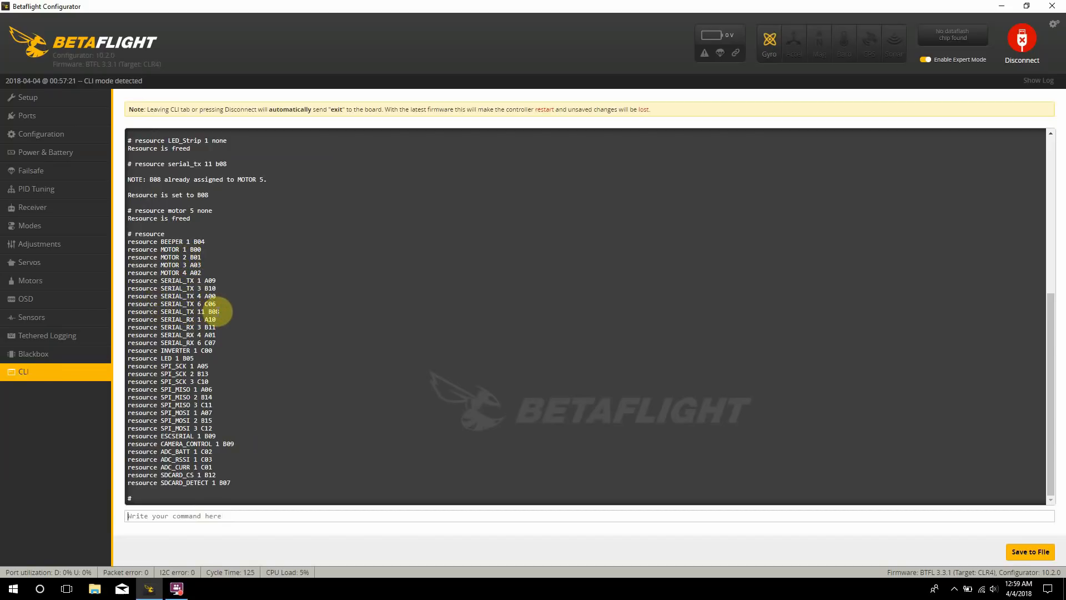
{"action": "type", "text": "sa"}
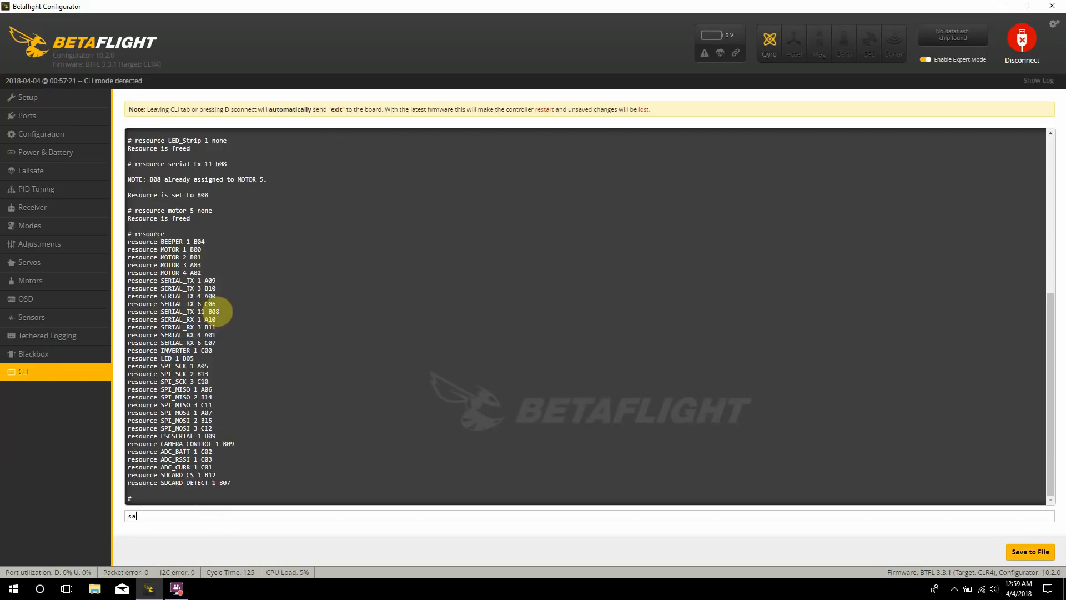
Step: Reconnect, switch SOFTSERIAL on under Other Features in Configuration, and save with reboot
{"action": "left_click", "coordinate": [1021, 39]}
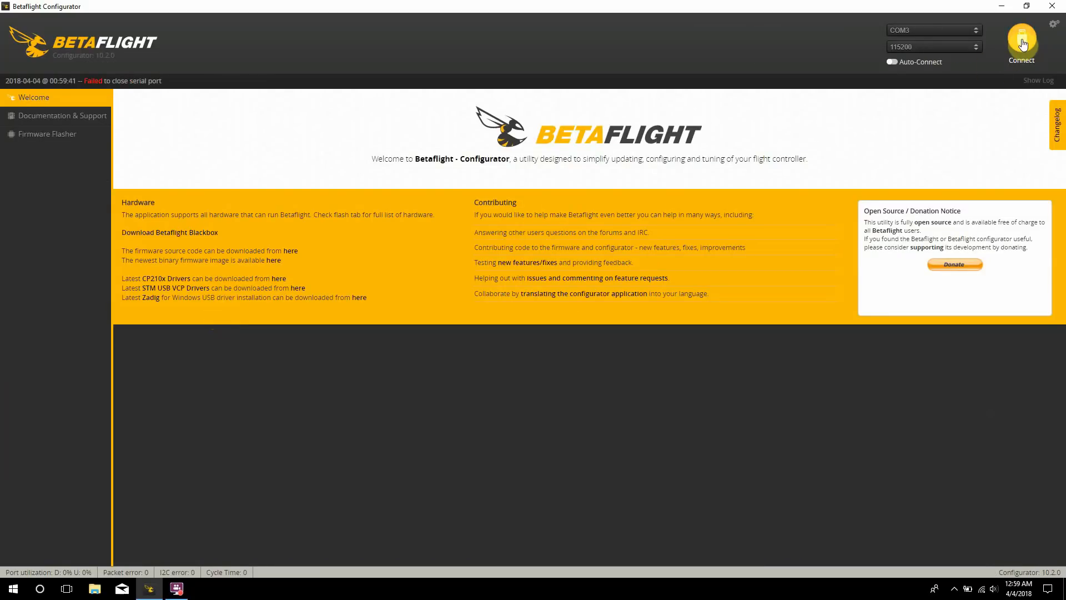
{"action": "left_click", "coordinate": [1021, 41]}
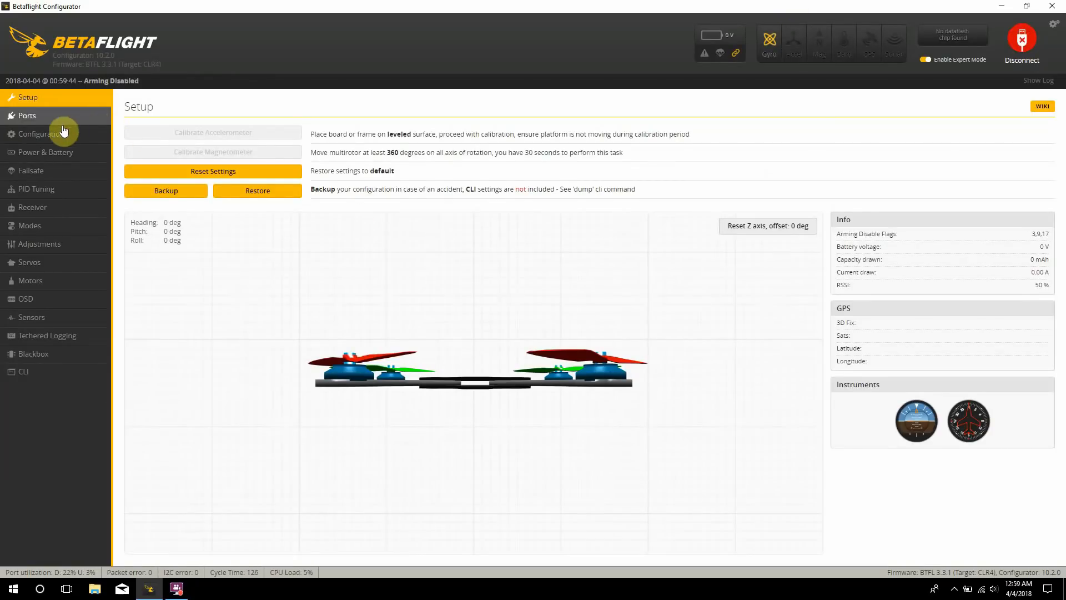
{"action": "left_click", "coordinate": [41, 134]}
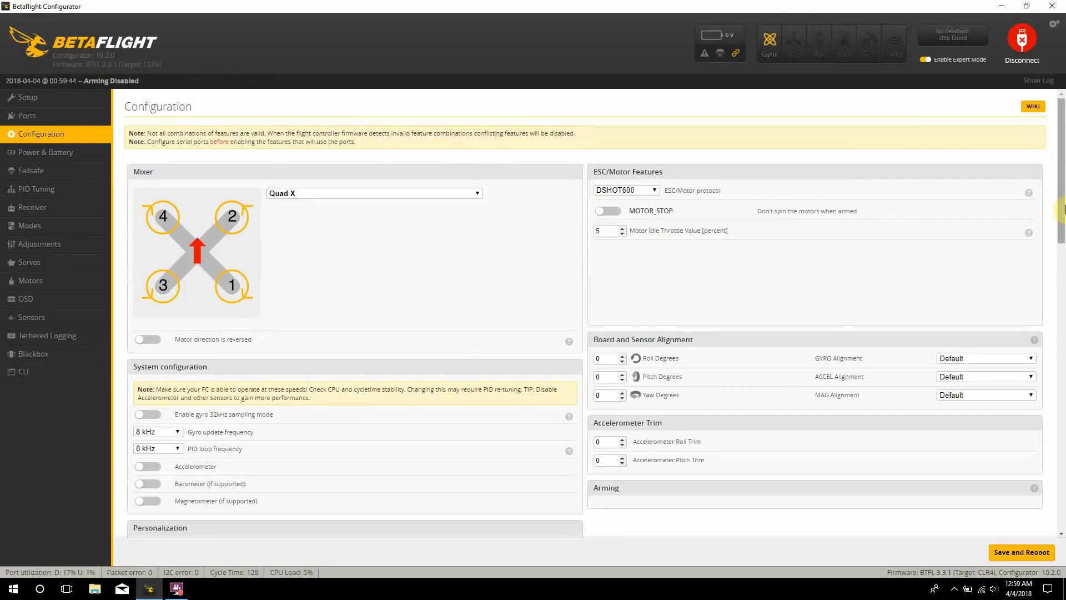
{"action": "scroll", "scroll_direction": "down", "scroll_amount": 3}
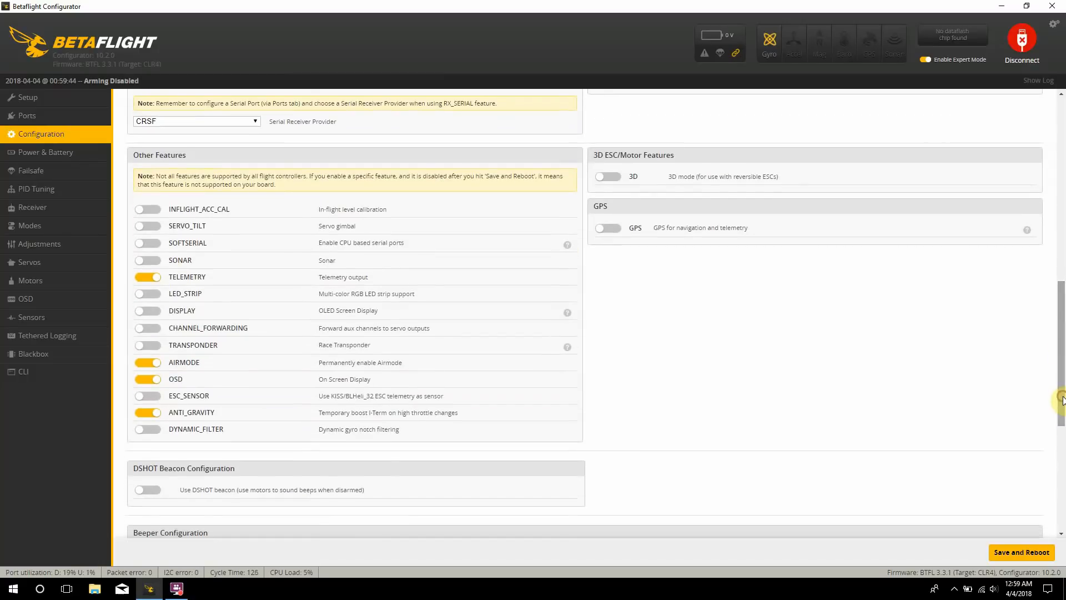
{"action": "left_click", "coordinate": [147, 243]}
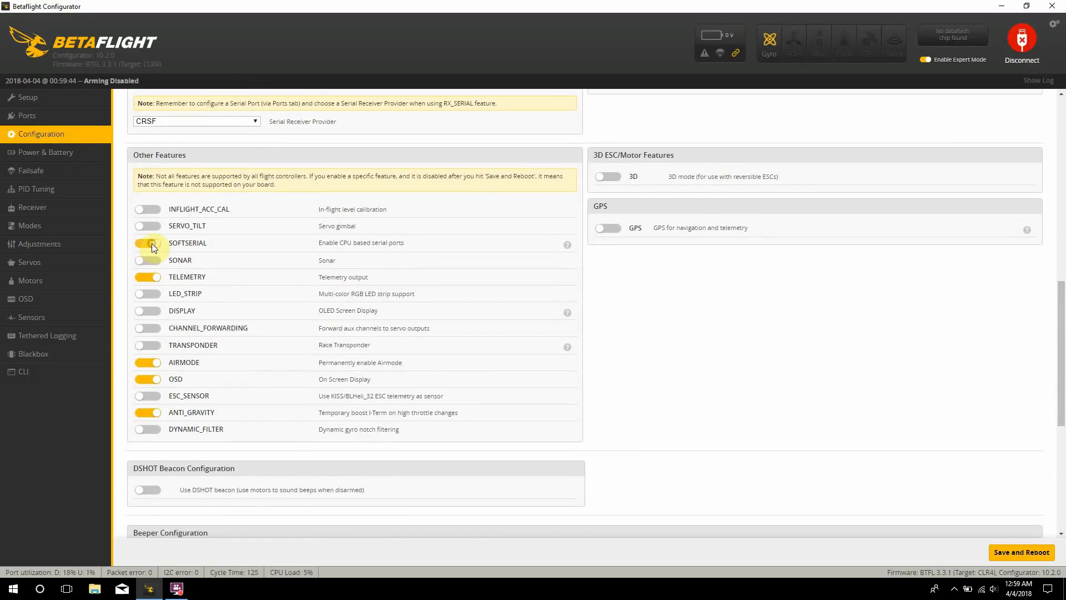
{"action": "left_click", "coordinate": [148, 243]}
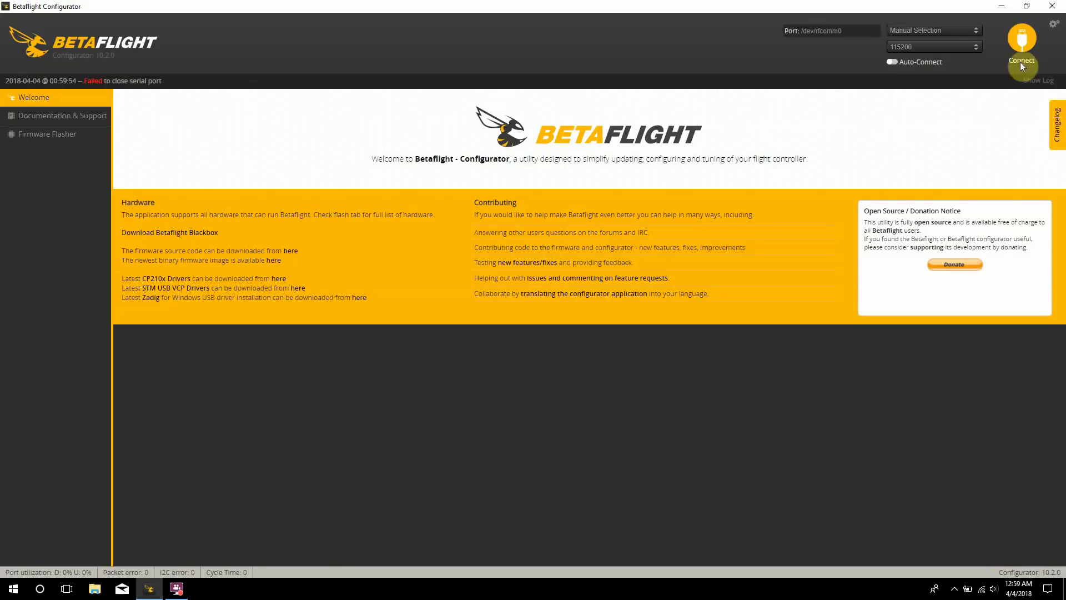
Step: Reconnect and set SOFTSERIAL1's peripheral to TBS SmartAudio in the Ports tab
{"action": "left_click", "coordinate": [1021, 43]}
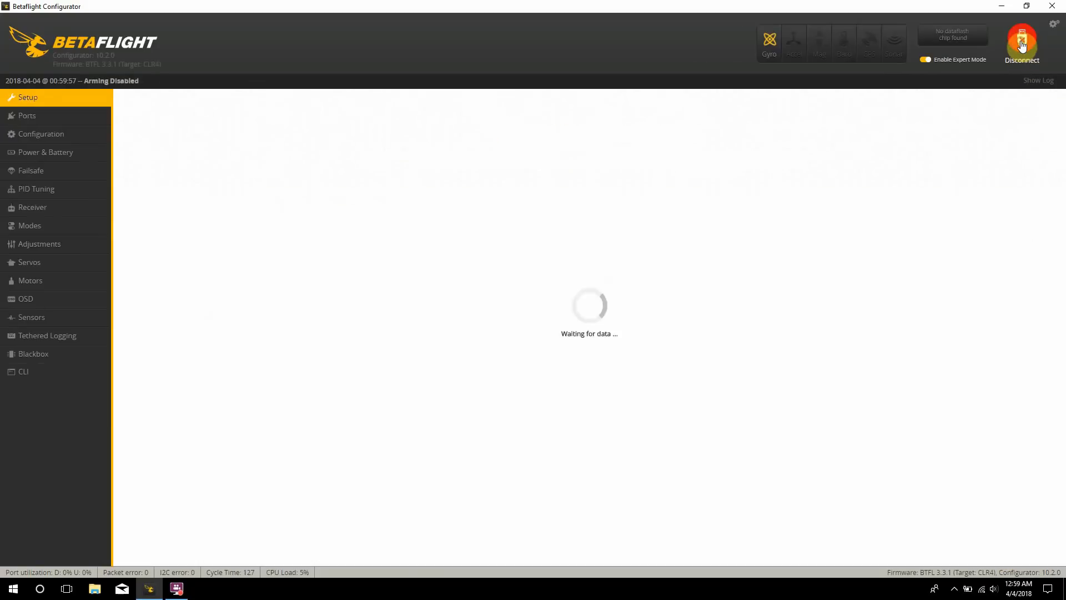
{"action": "left_click", "coordinate": [27, 115]}
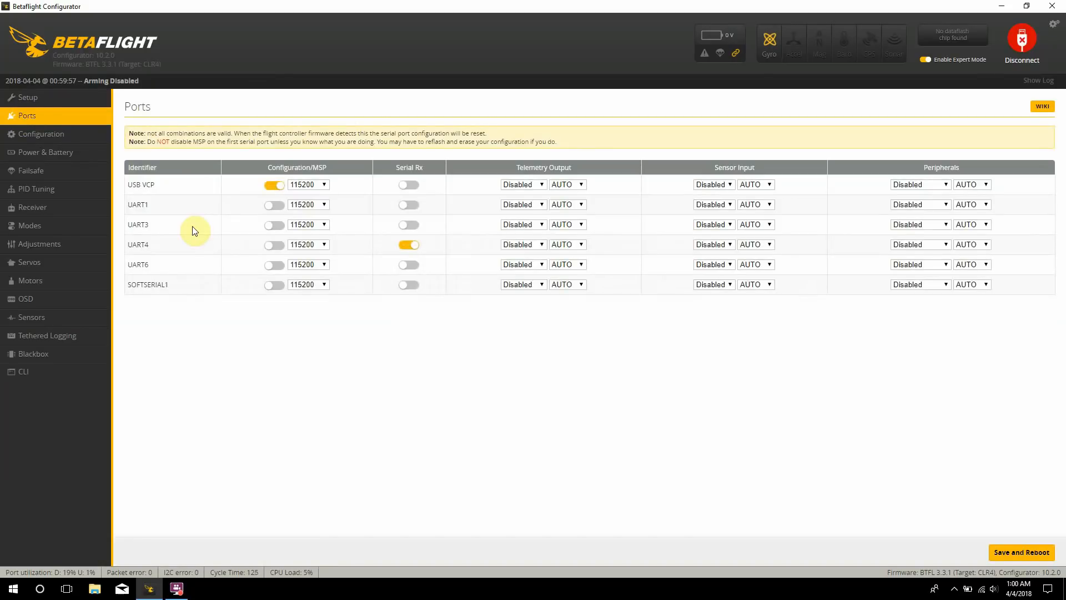
{"action": "mouse_move", "coordinate": [219, 288]}
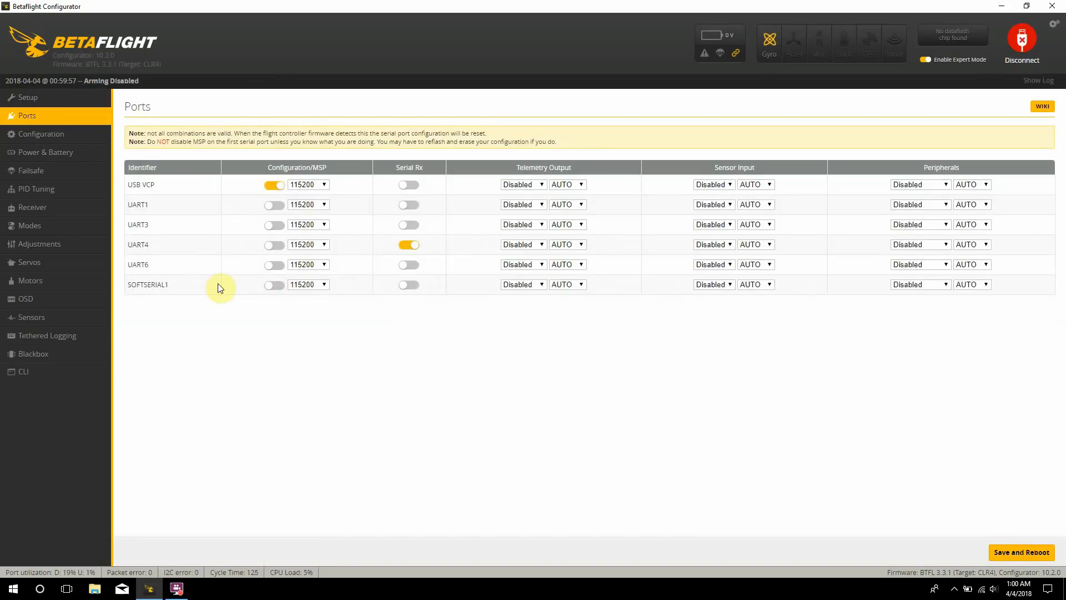
{"action": "mouse_move", "coordinate": [360, 344]}
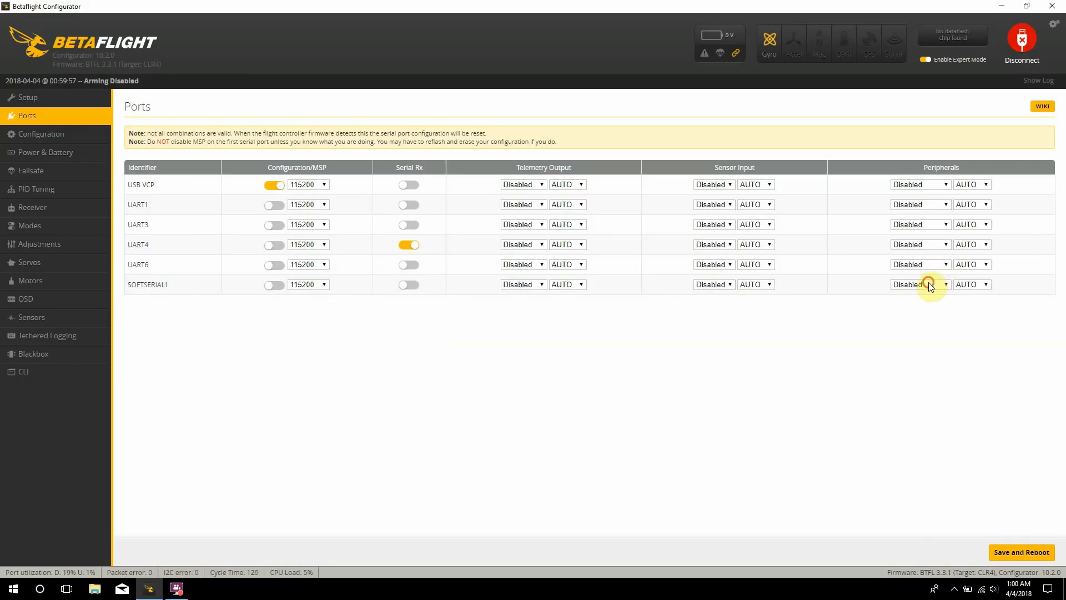
{"action": "left_click", "coordinate": [920, 284]}
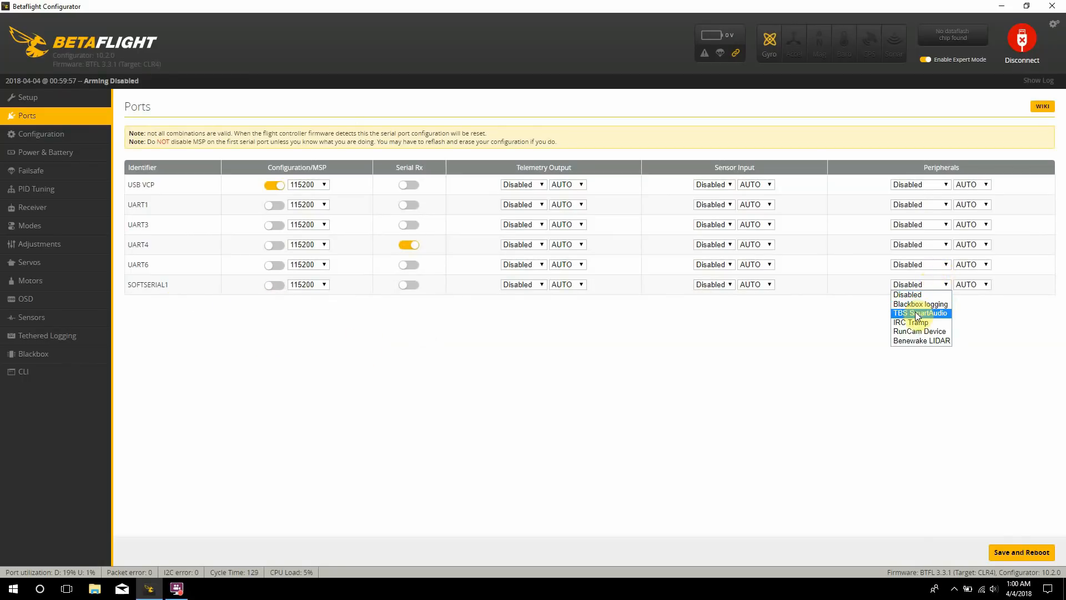
{"action": "left_click", "coordinate": [919, 313]}
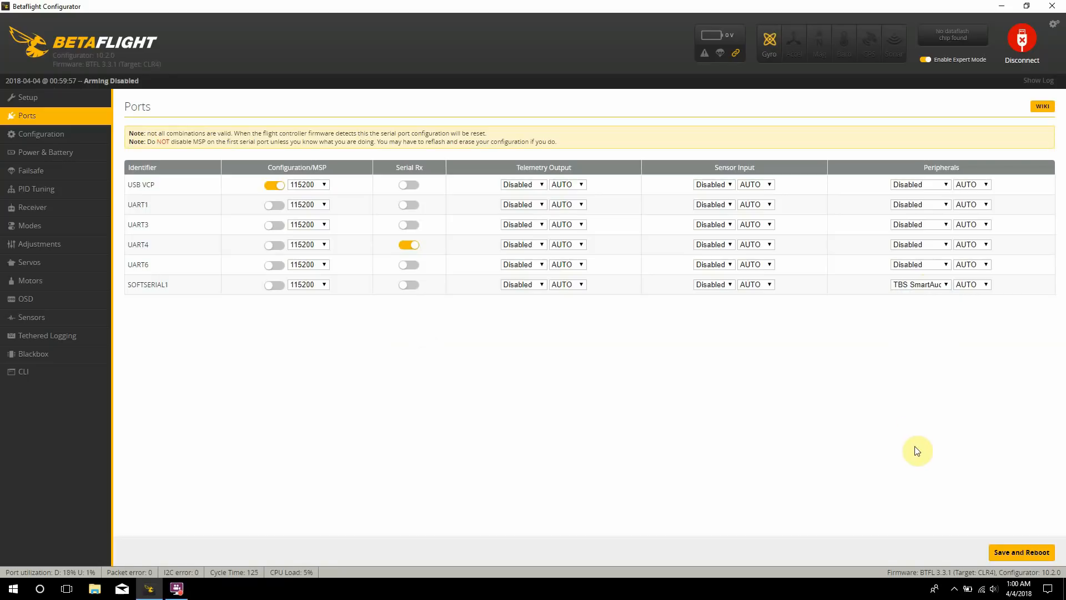
Step: Save the port assignment with a reboot and reconnect to the flight controller
{"action": "left_click", "coordinate": [1020, 41]}
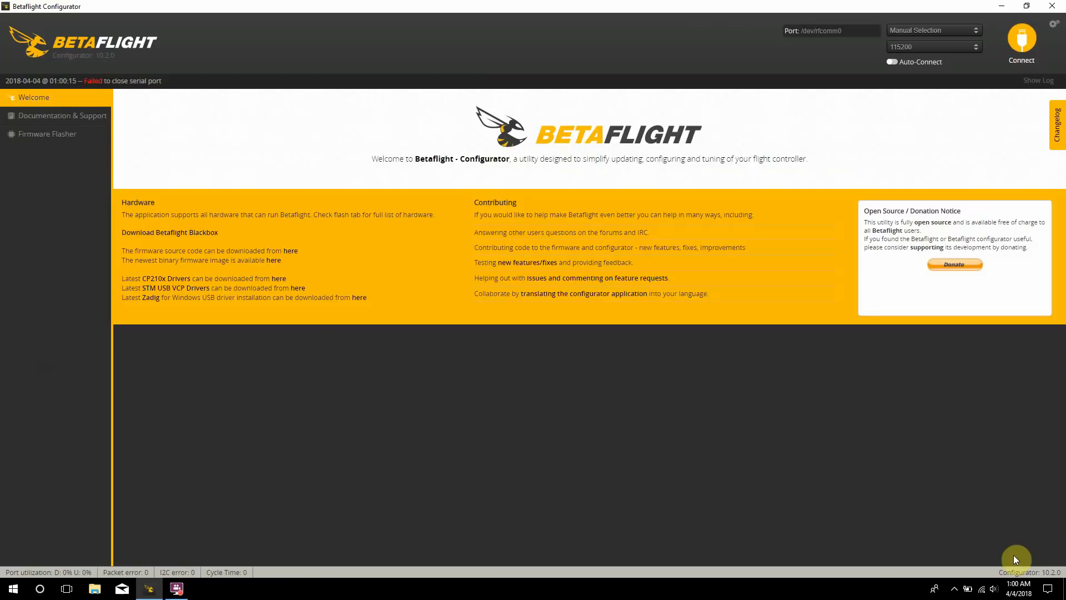
{"action": "left_click", "coordinate": [934, 30]}
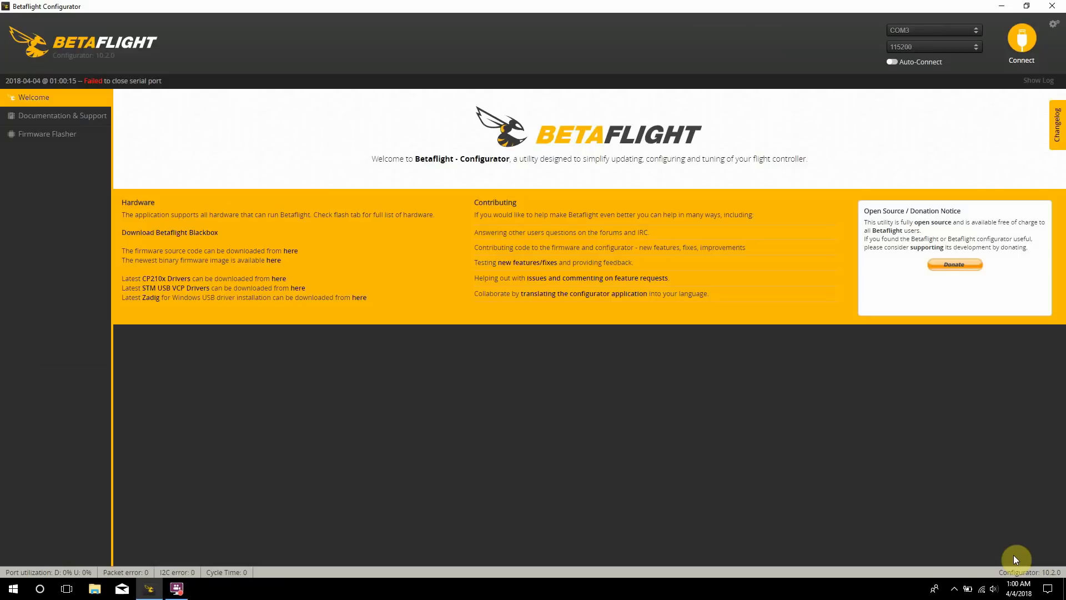
{"action": "mouse_move", "coordinate": [1020, 45]}
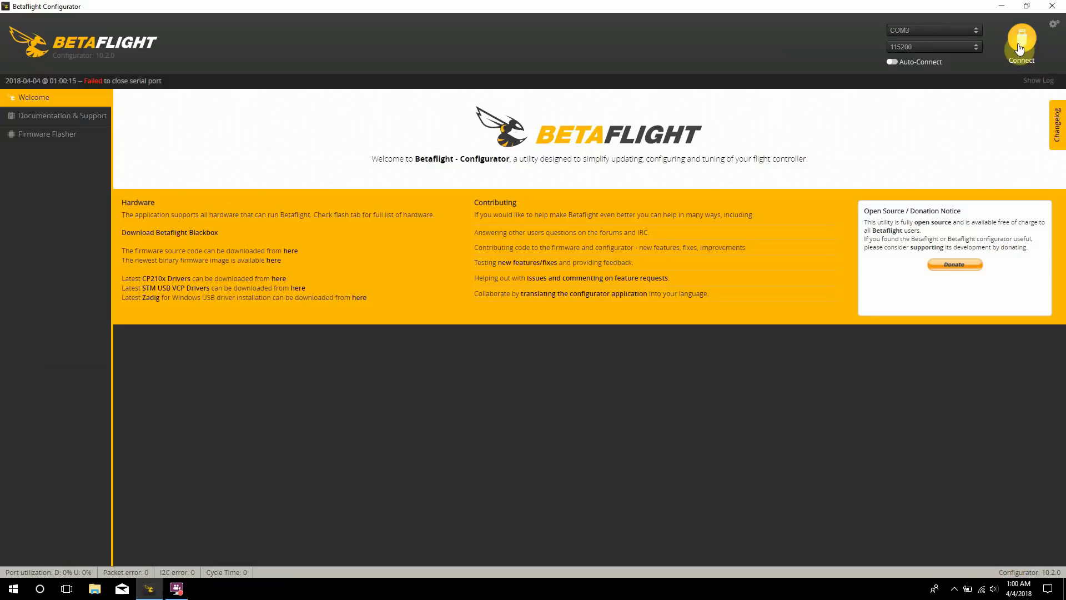
{"action": "left_click", "coordinate": [1019, 45]}
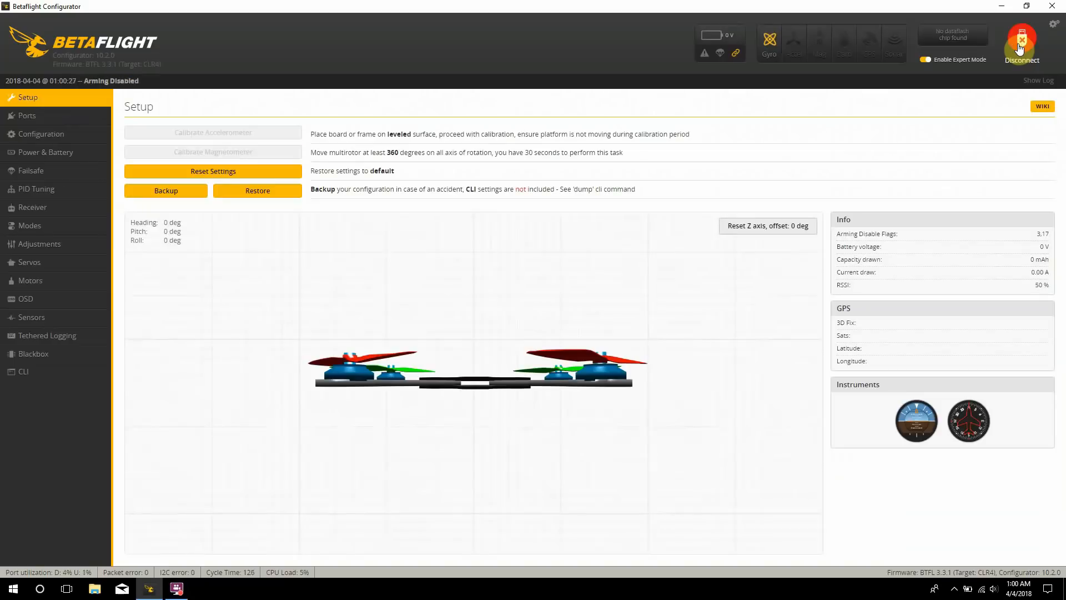